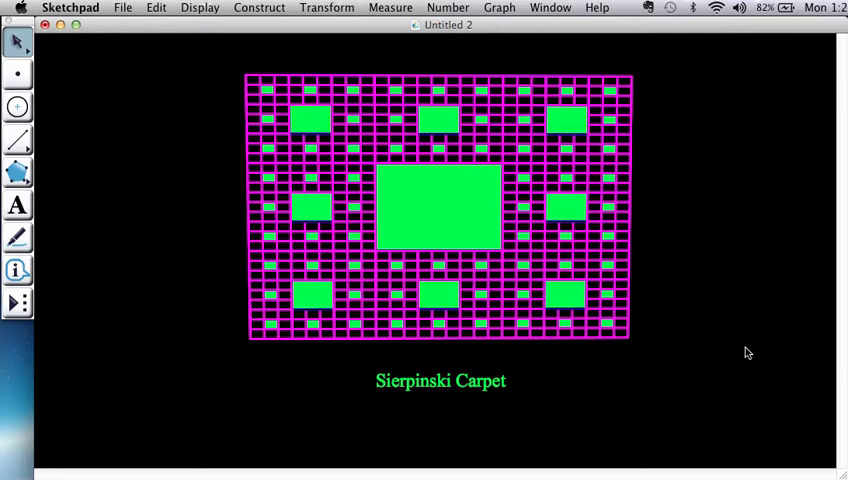
pyautogui.moveTo(684, 375)
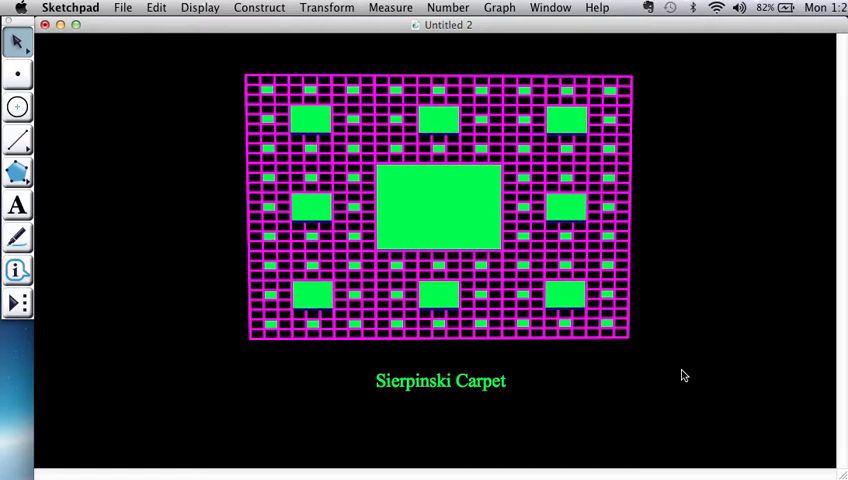
pyautogui.moveTo(139, 136)
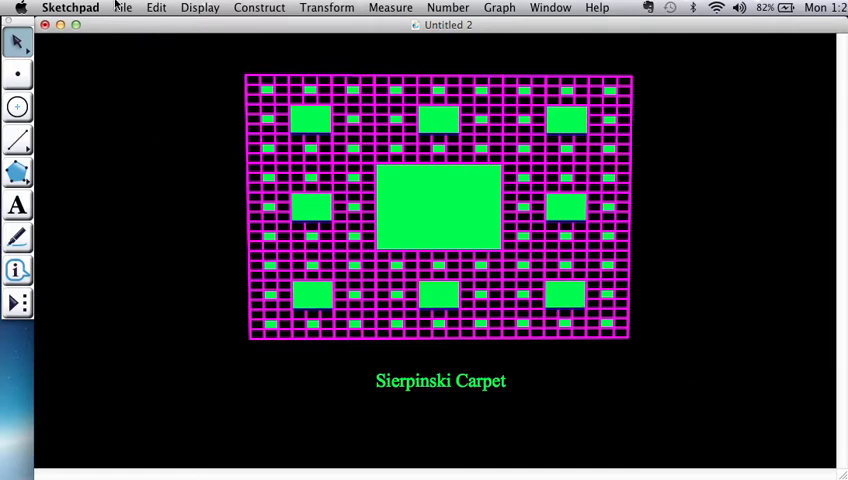
# Step: Add a blank page 2 through Document Options and display it
pyautogui.click(122, 9)
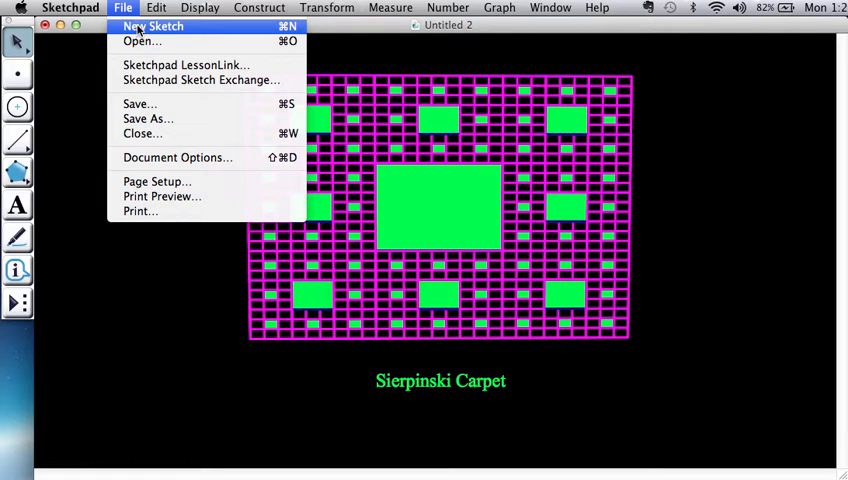
pyautogui.moveTo(177, 157)
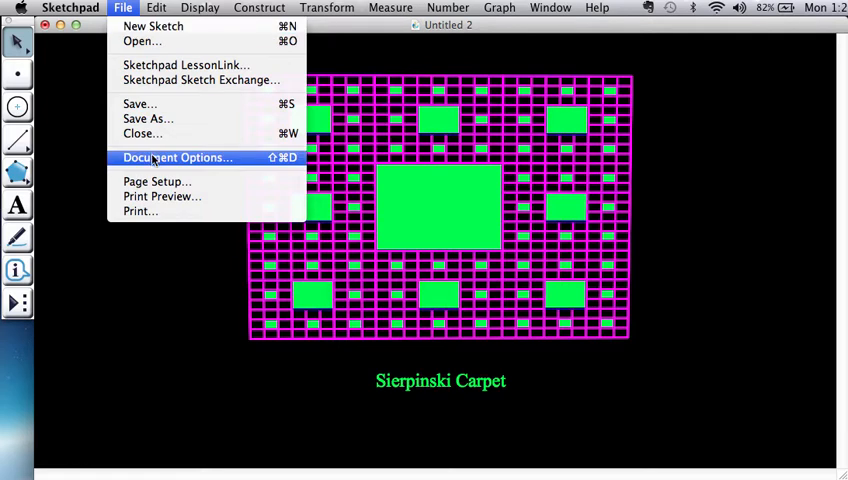
pyautogui.click(178, 157)
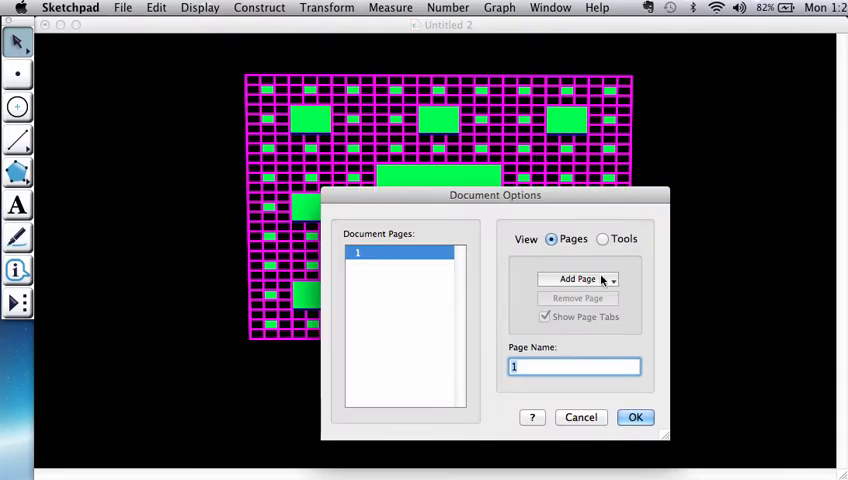
pyautogui.click(580, 278)
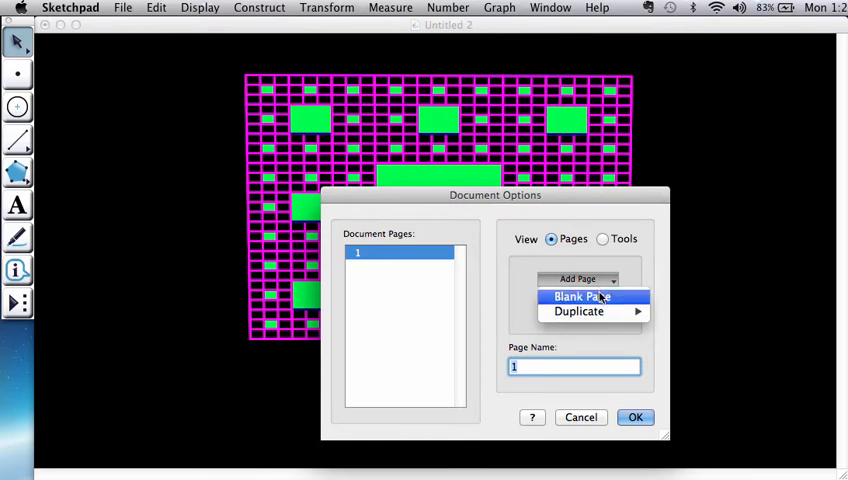
pyautogui.click(634, 417)
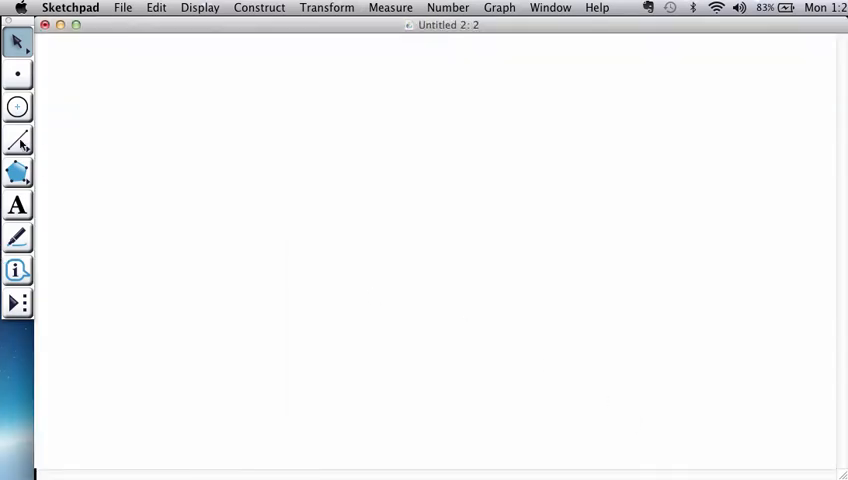
# Step: Draw a horizontal segment across the lower middle of the page, levelling its right endpoint
pyautogui.click(17, 140)
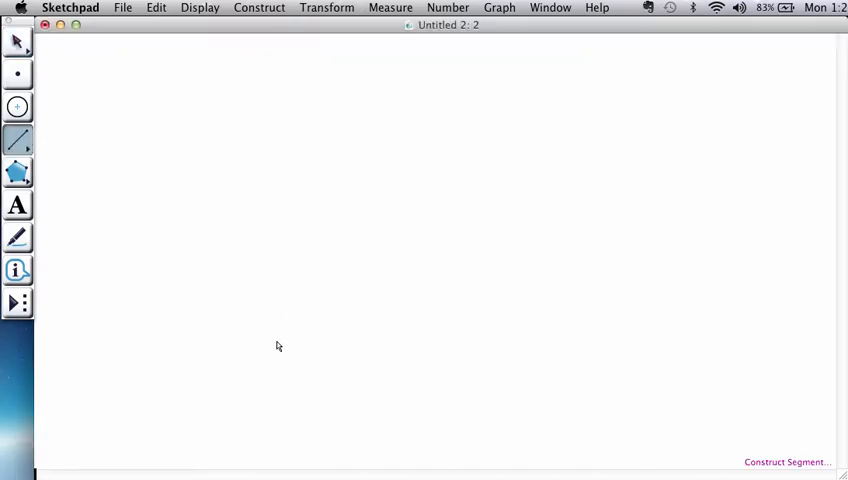
pyautogui.moveTo(278, 341); pyautogui.dragTo(657, 328)
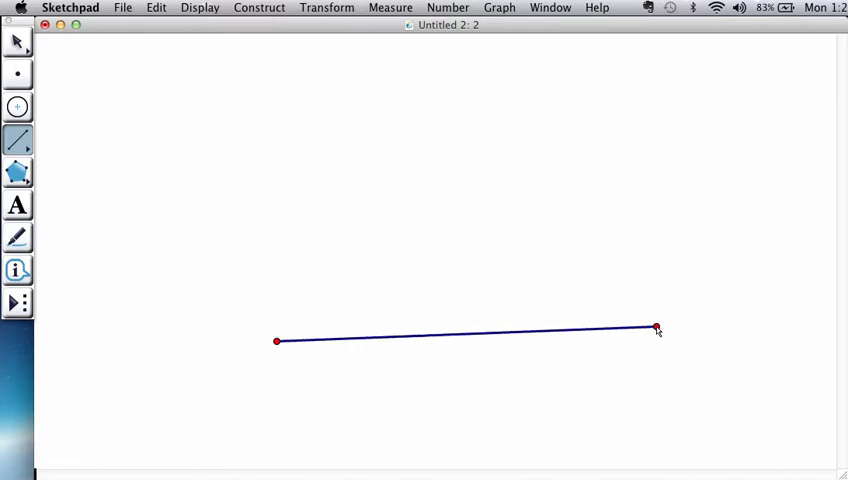
pyautogui.moveTo(656, 328); pyautogui.dragTo(651, 341)
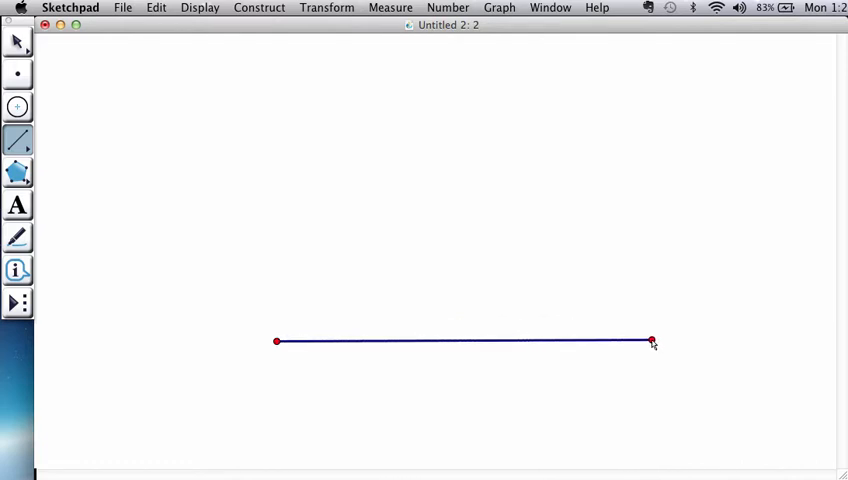
pyautogui.moveTo(651, 341); pyautogui.dragTo(641, 341)
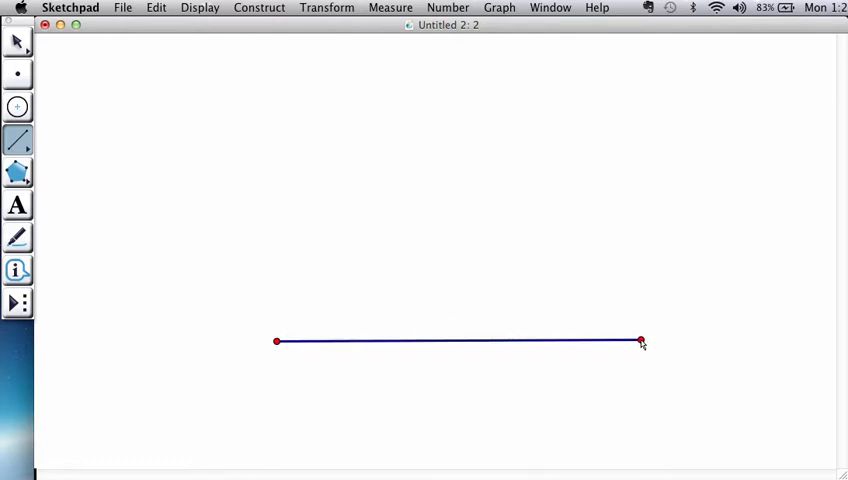
pyautogui.click(17, 42)
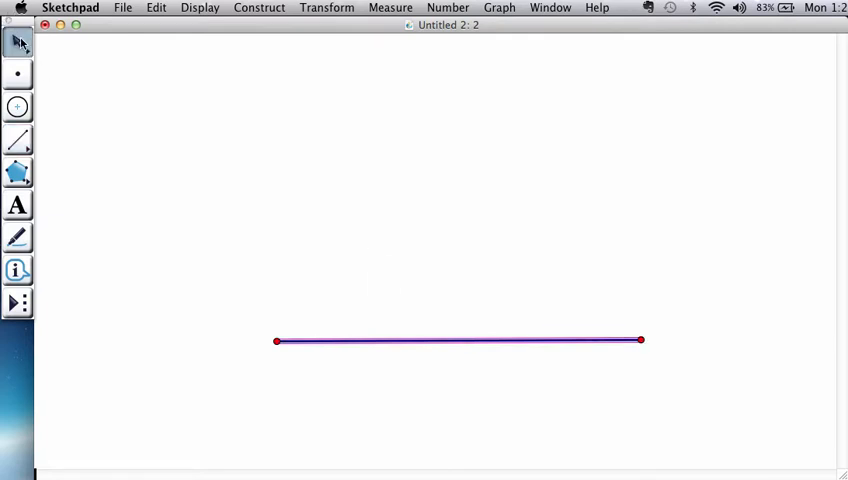
pyautogui.moveTo(278, 341)
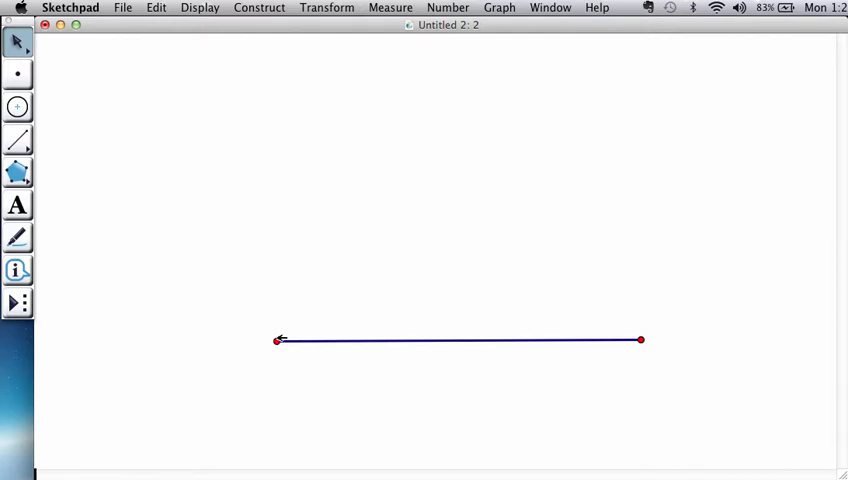
pyautogui.moveTo(278, 339)
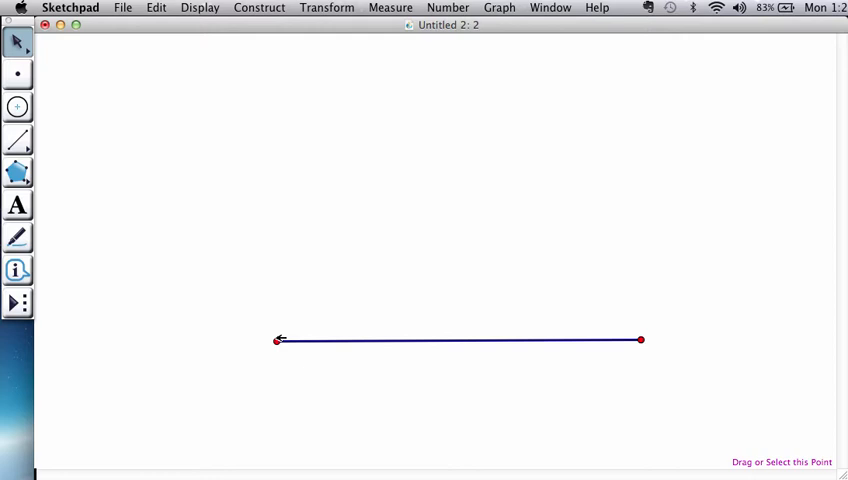
pyautogui.moveTo(265, 356)
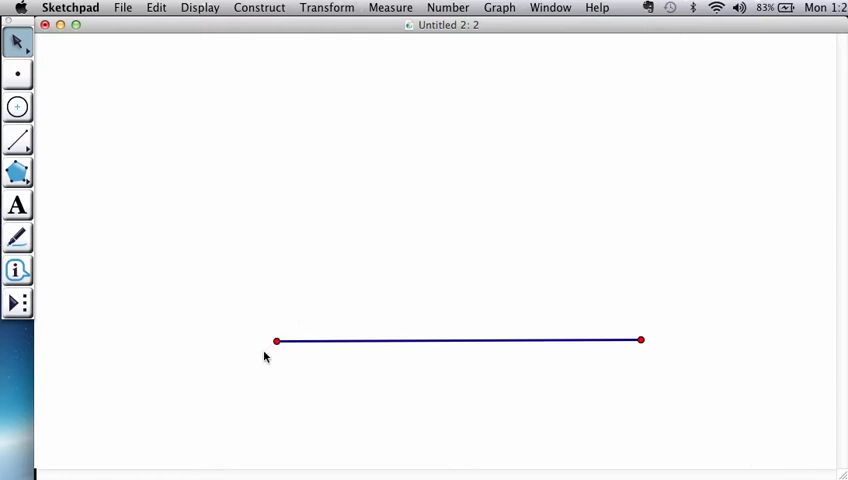
# Step: Dilate the right endpoint by a factor involving 3 to create the first trisection point
pyautogui.click(327, 7)
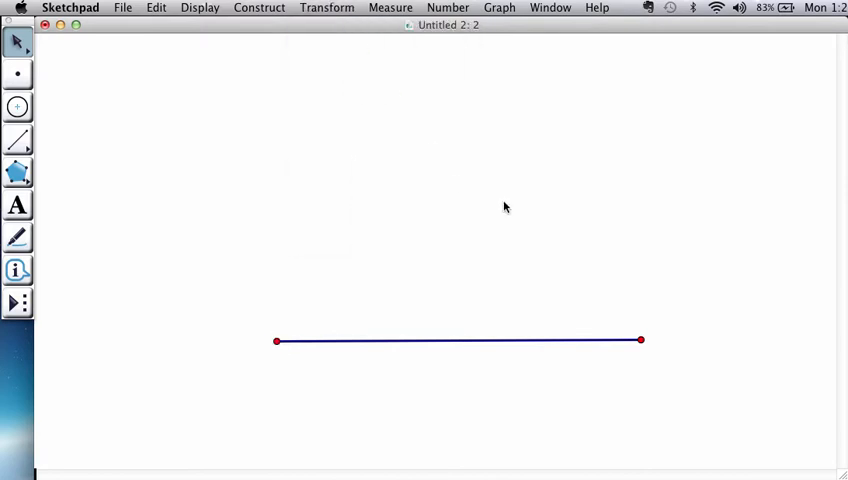
pyautogui.moveTo(643, 339)
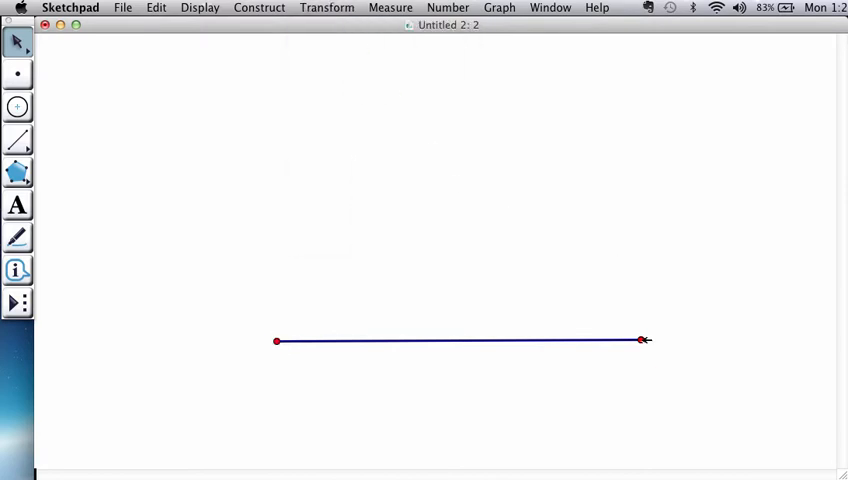
pyautogui.click(327, 8)
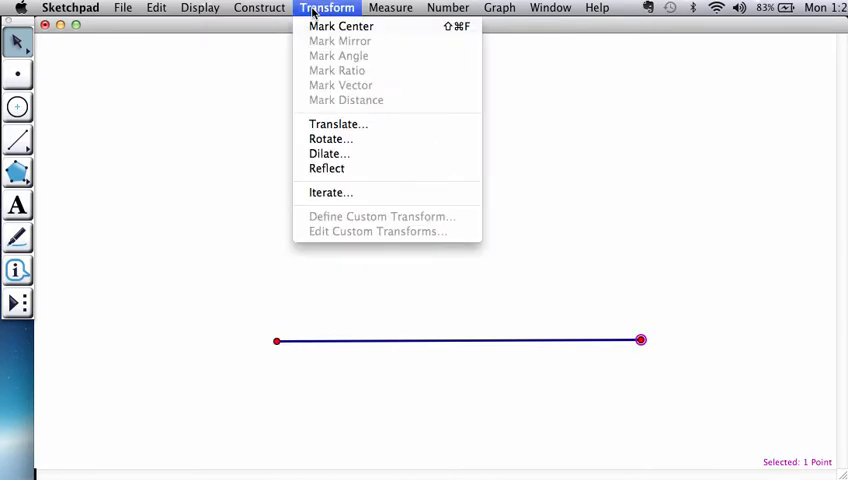
pyautogui.moveTo(329, 153)
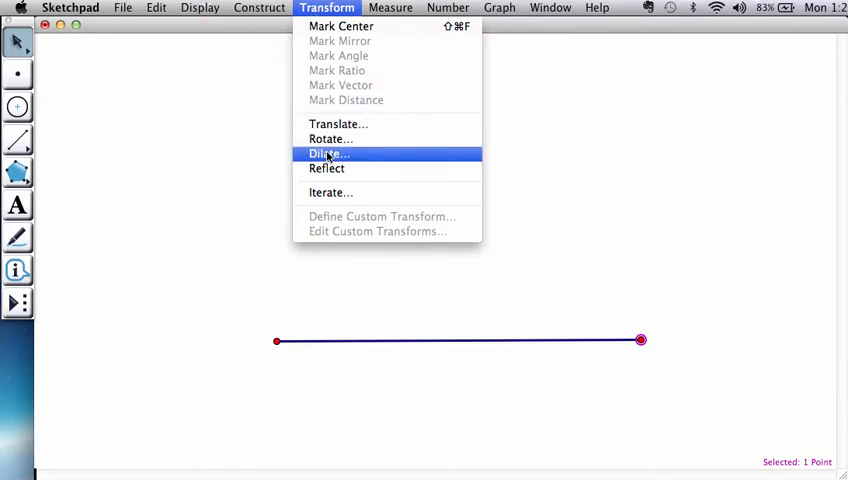
pyautogui.click(325, 153)
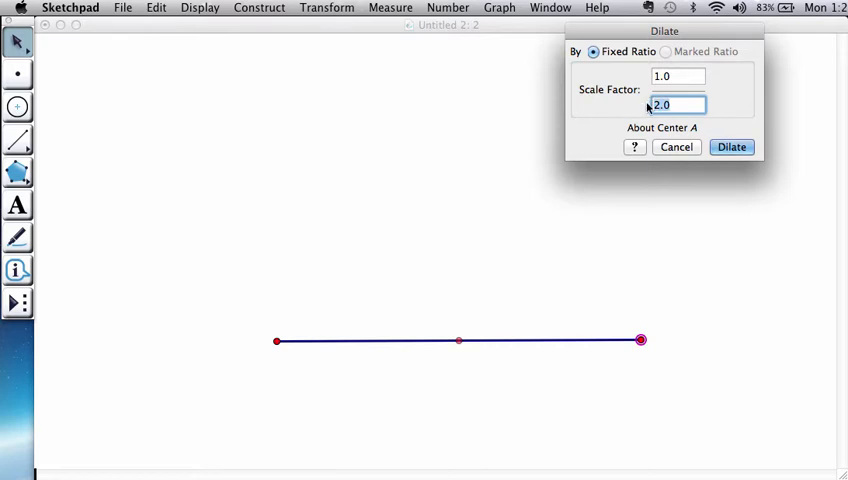
pyautogui.write('3')
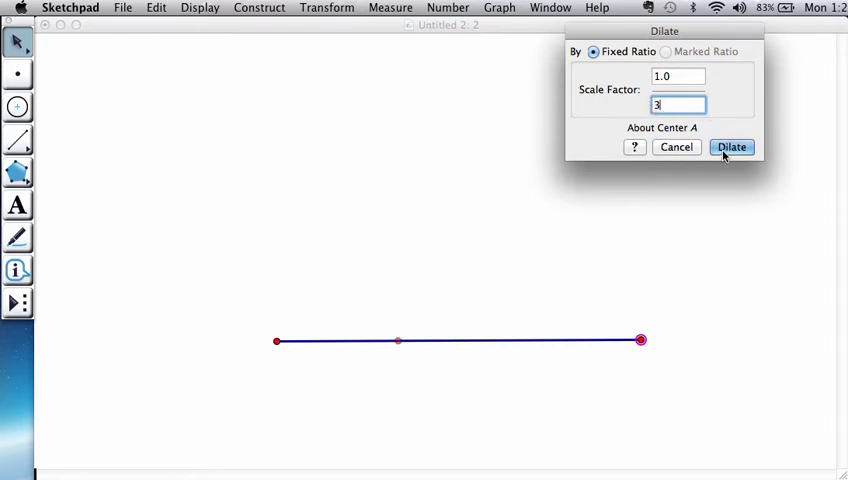
pyautogui.click(731, 147)
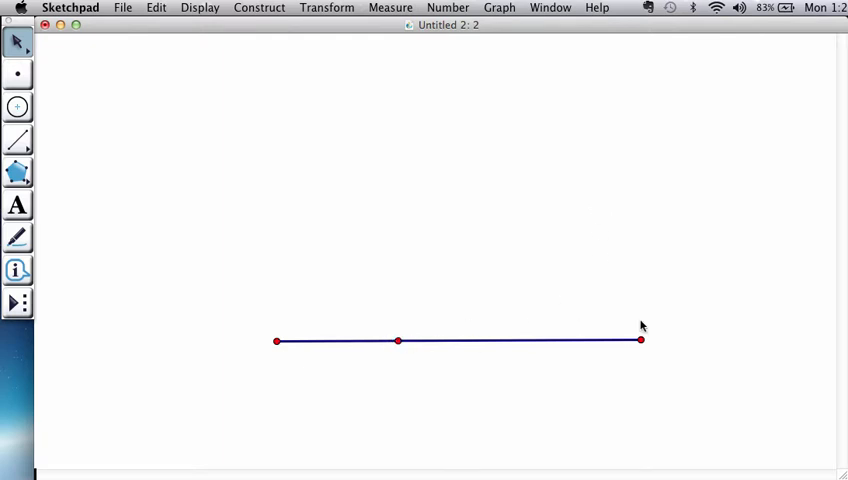
# Step: Dilate the right endpoint again with factor 2 to create the second trisection point
pyautogui.click(641, 340)
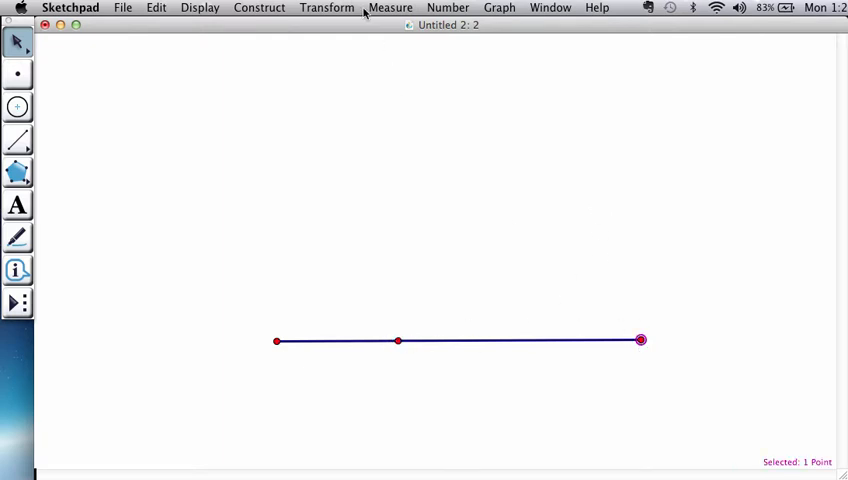
pyautogui.click(326, 8)
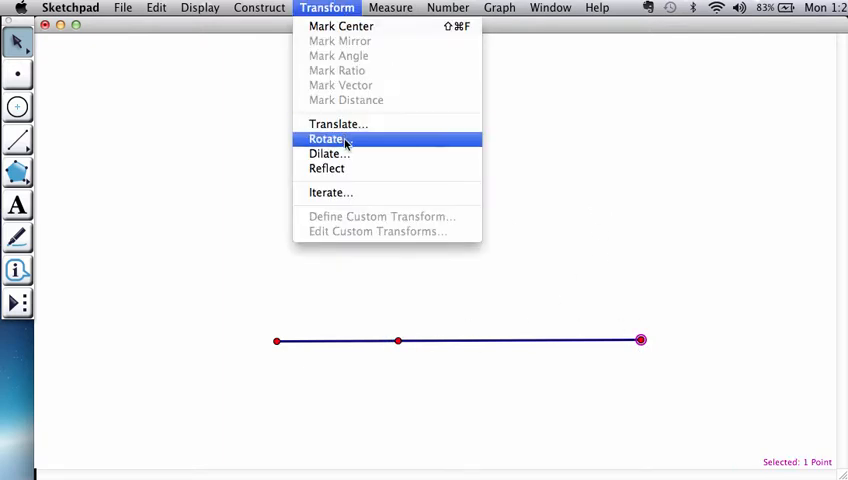
pyautogui.click(327, 153)
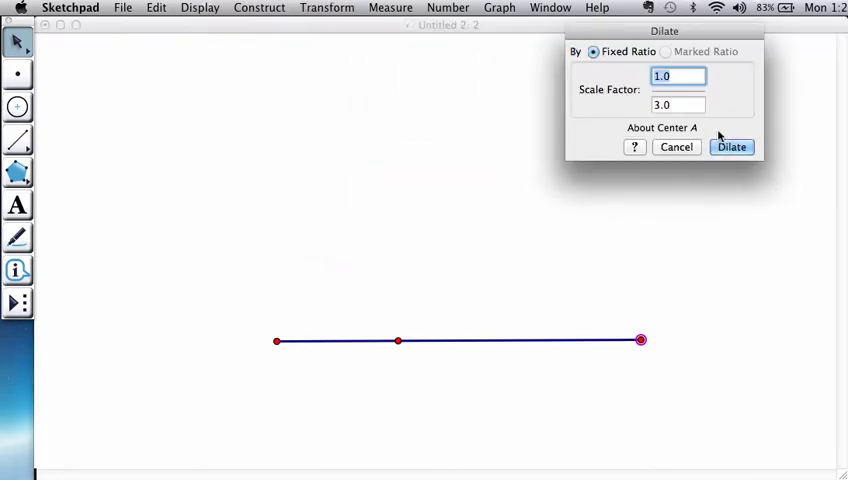
pyautogui.write('2')
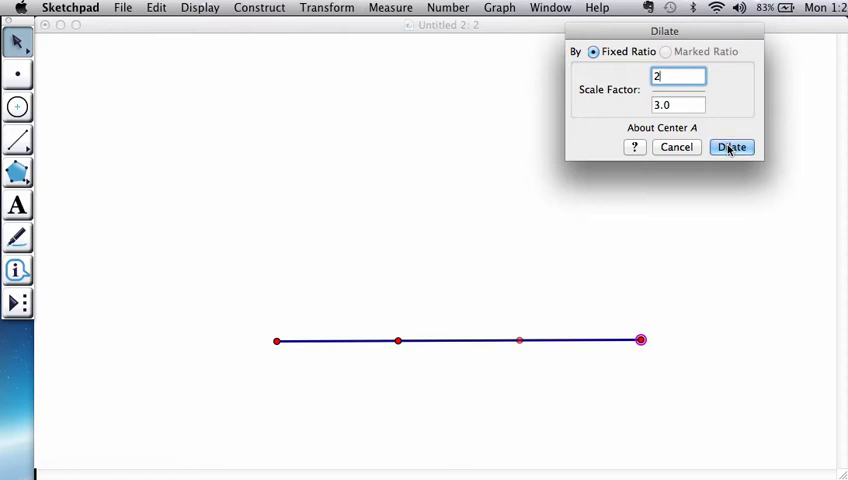
pyautogui.click(731, 147)
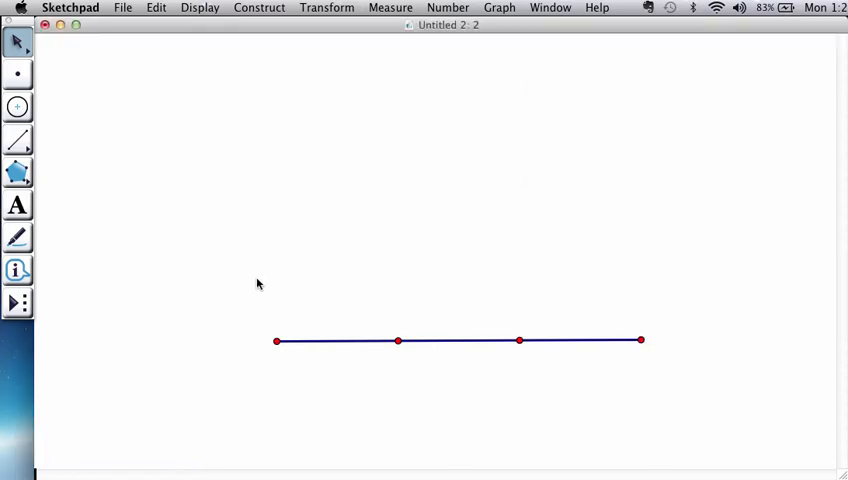
# Step: Marquee-select the segment and its four points and save them as custom tool 'Trisection'
pyautogui.moveTo(257, 284); pyautogui.dragTo(718, 391)
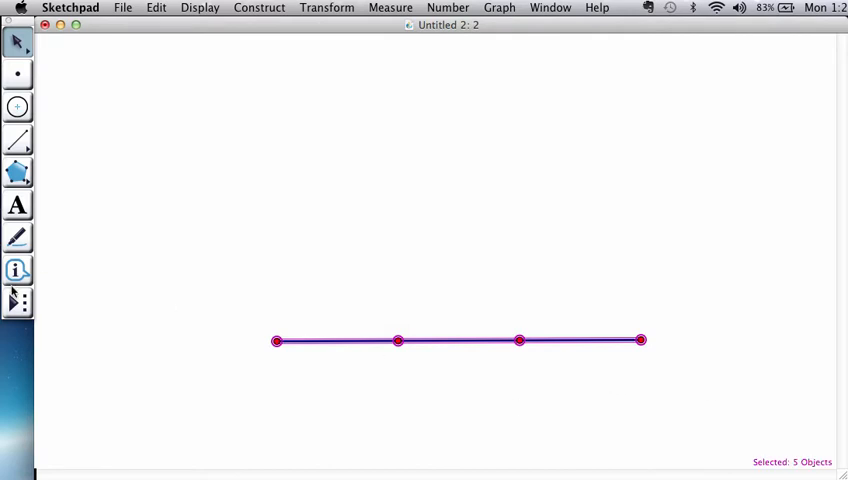
pyautogui.click(17, 302)
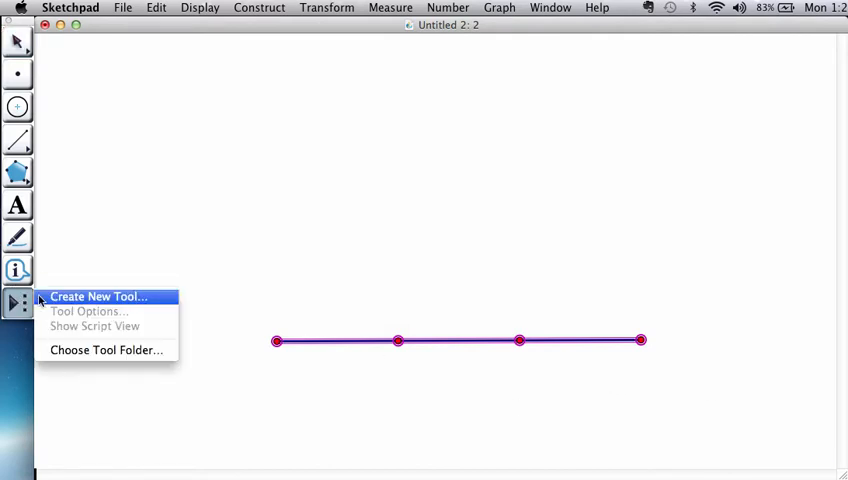
pyautogui.click(97, 296)
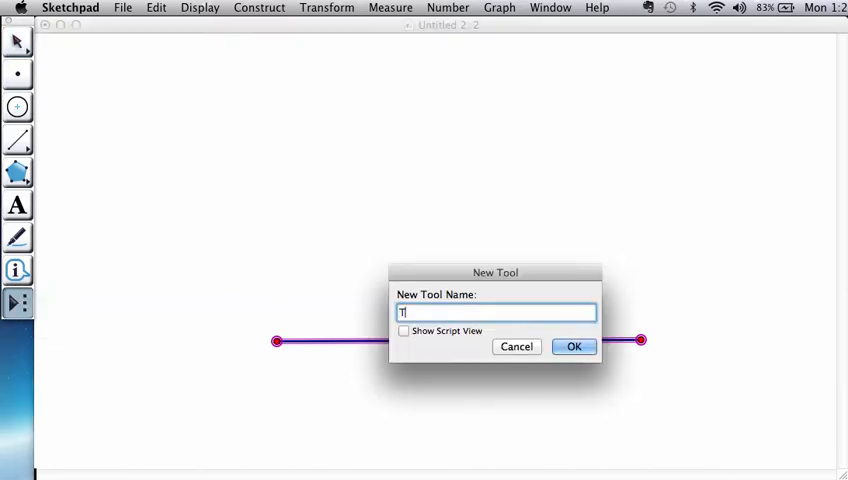
pyautogui.write('rise')
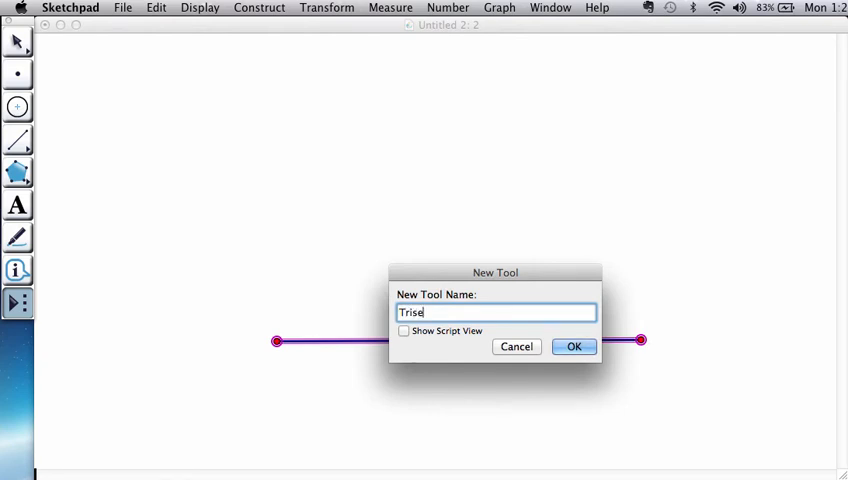
pyautogui.press('Backspace')
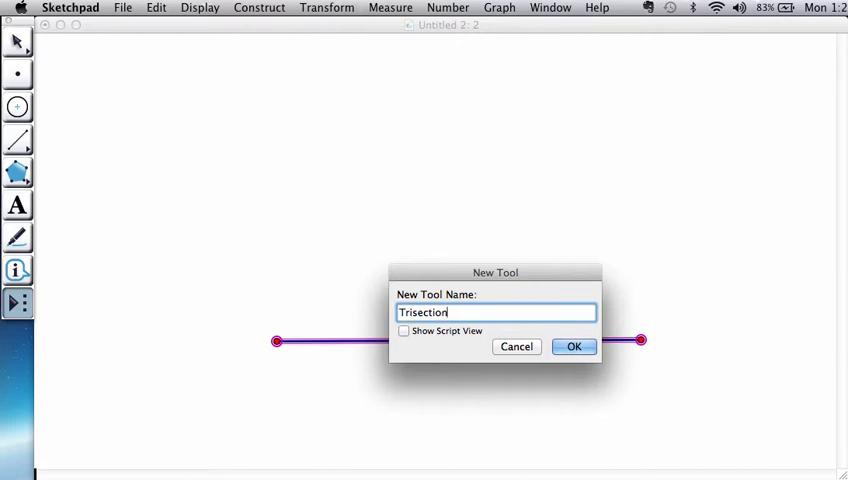
pyautogui.click(573, 346)
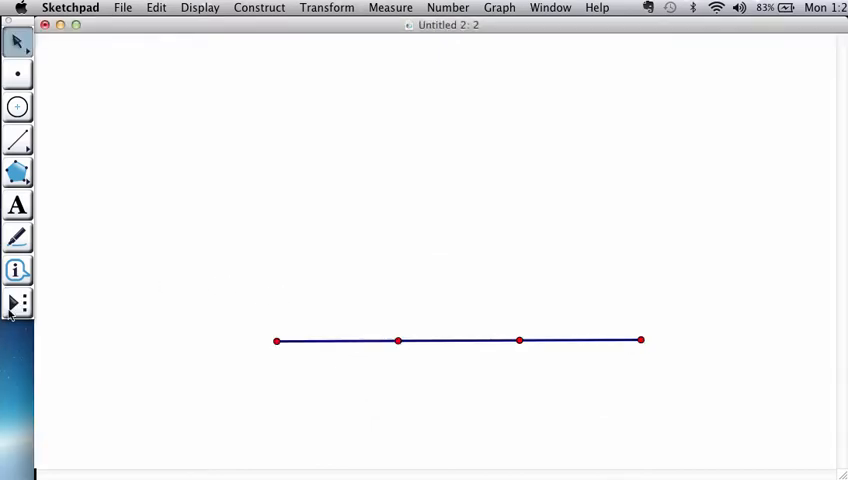
# Step: Use the Trisection custom tool to draw trisected sides upward from the segment's right endpoint
pyautogui.click(18, 303)
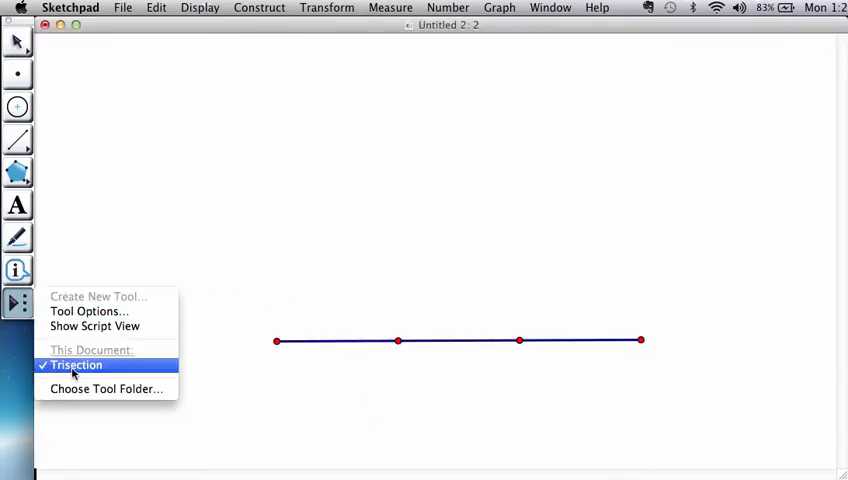
pyautogui.click(76, 365)
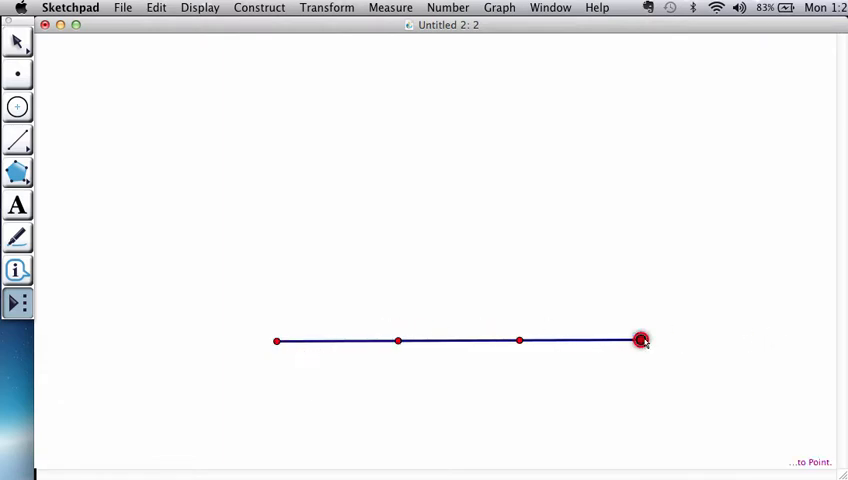
pyautogui.moveTo(641, 340); pyautogui.dragTo(655, 267)
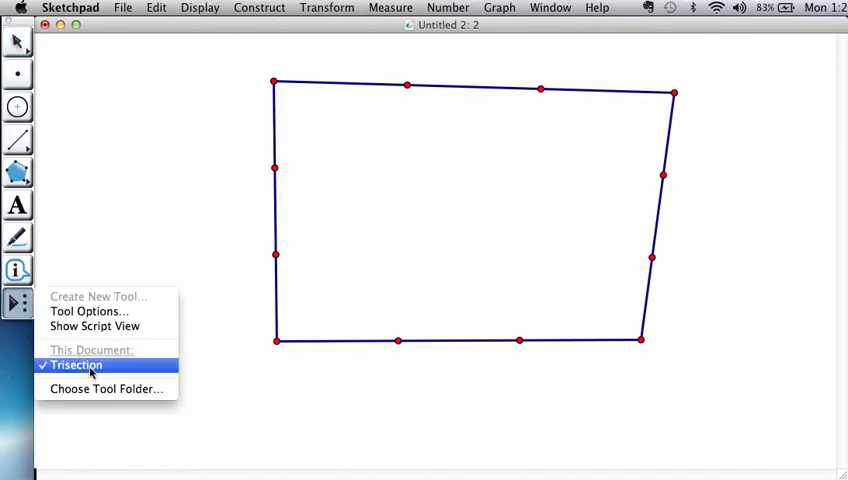
pyautogui.click(76, 365)
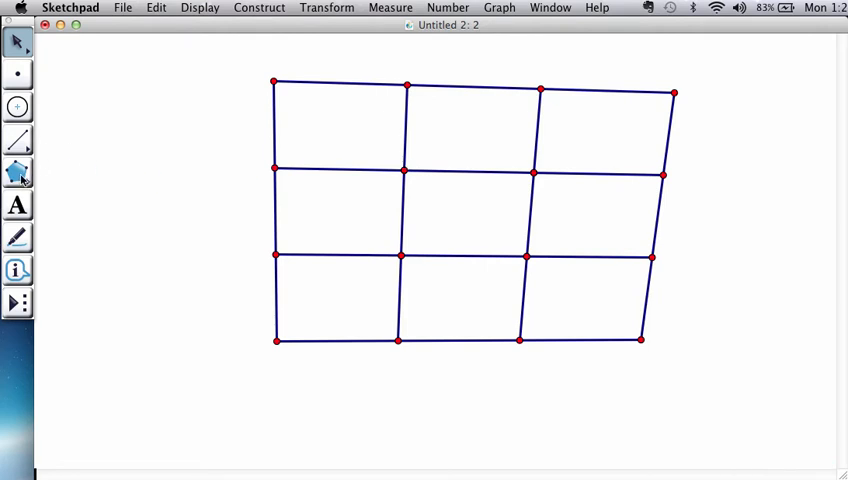
# Step: Outline the middle cell of the 3×3 grid as a filled polygon
pyautogui.click(17, 172)
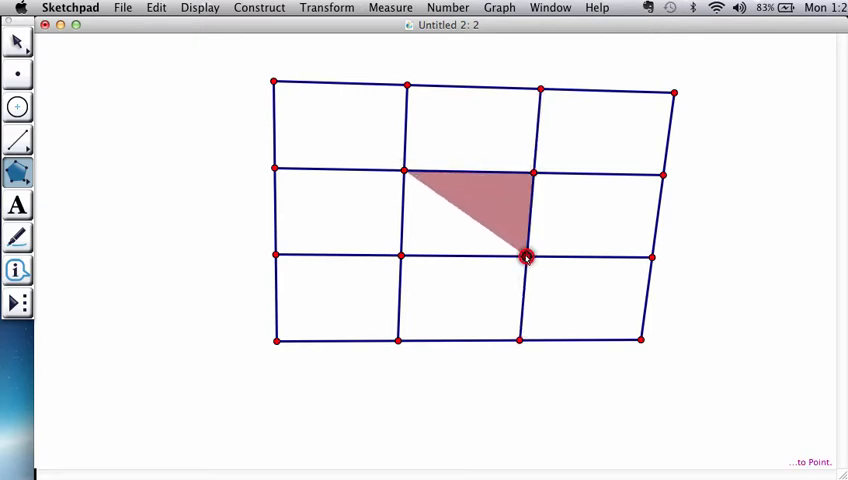
pyautogui.moveTo(528, 258); pyautogui.dragTo(400, 258)
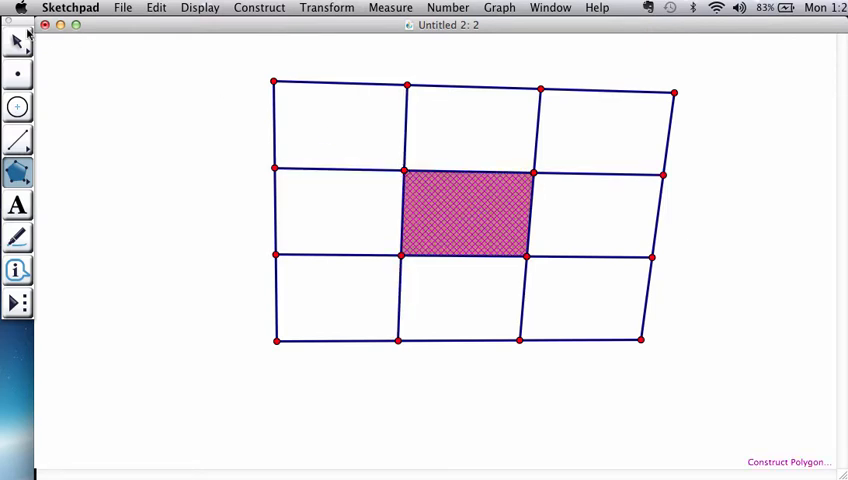
pyautogui.click(465, 210)
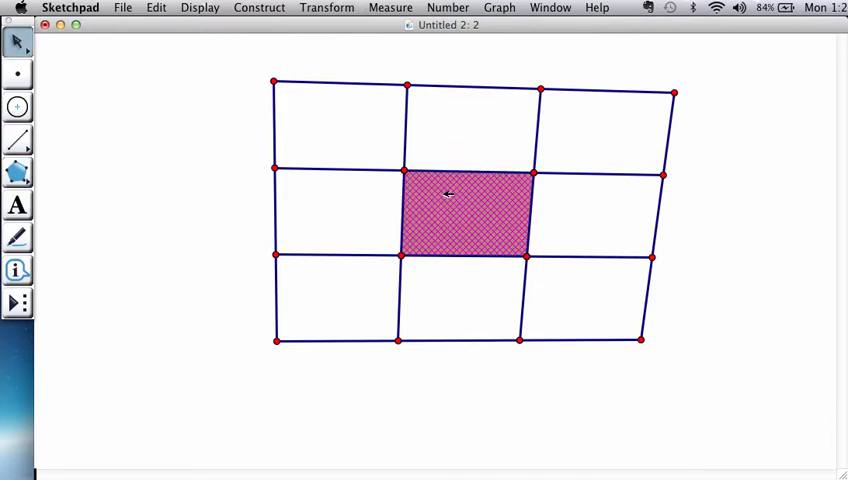
# Step: Set the centre polygon's opacity to 100% and colour it red
pyautogui.rightClick(448, 194)
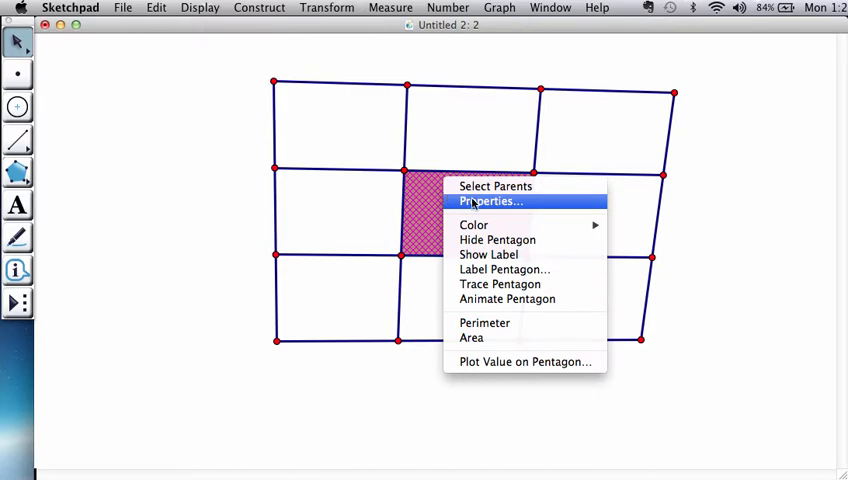
pyautogui.click(490, 201)
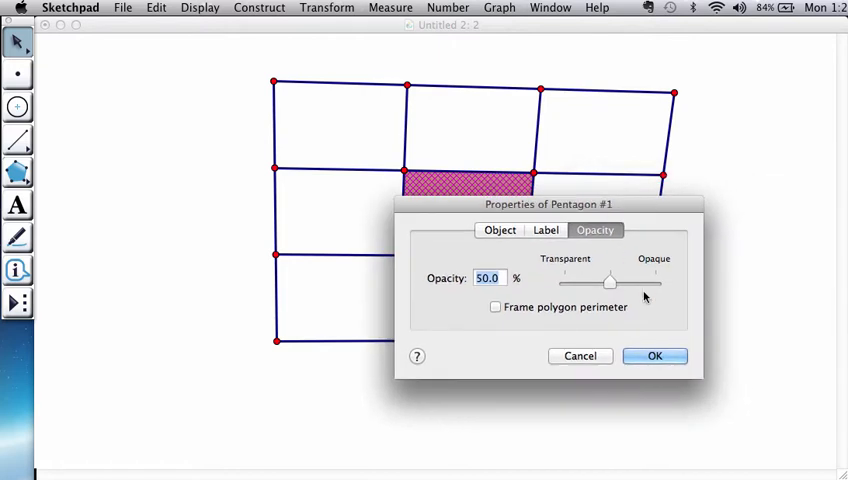
pyautogui.moveTo(610, 280); pyautogui.dragTo(655, 280)
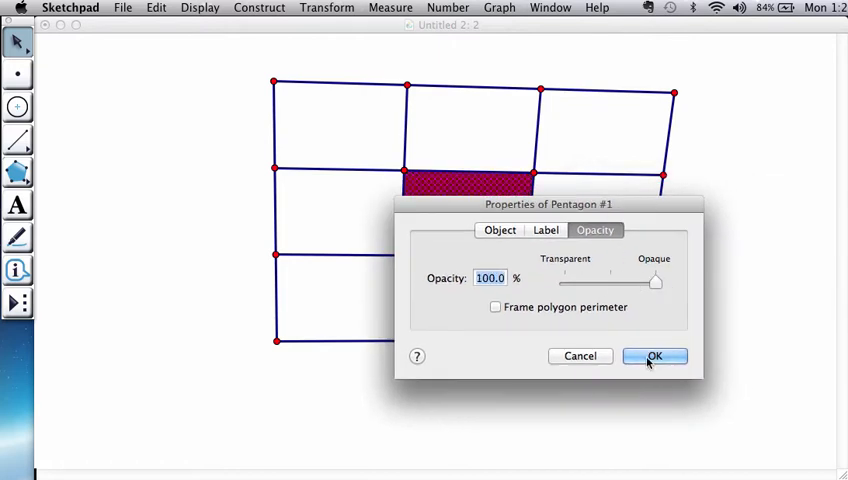
pyautogui.click(654, 356)
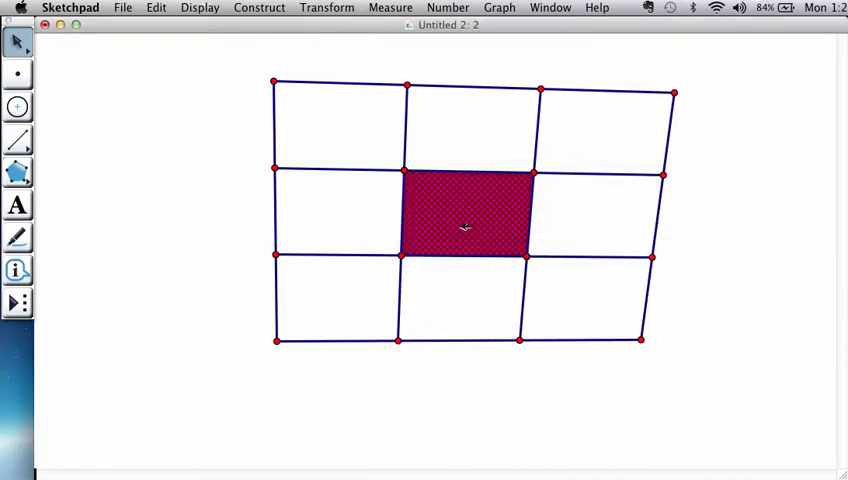
pyautogui.click(200, 8)
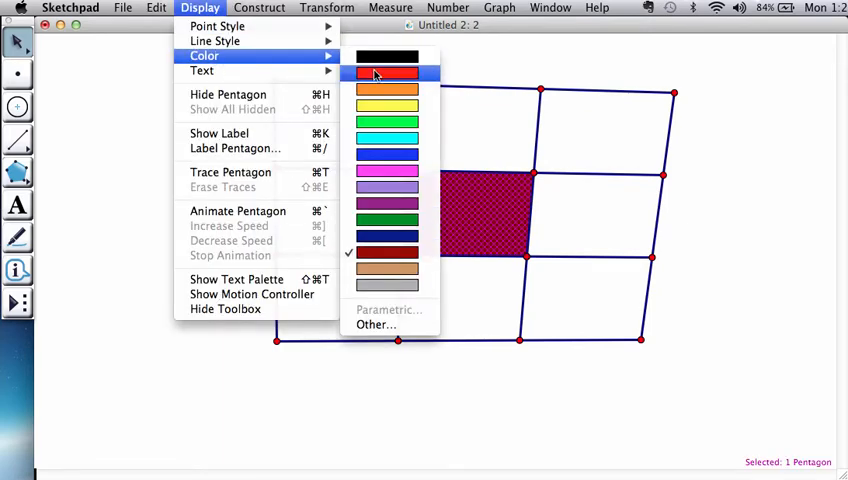
pyautogui.click(386, 72)
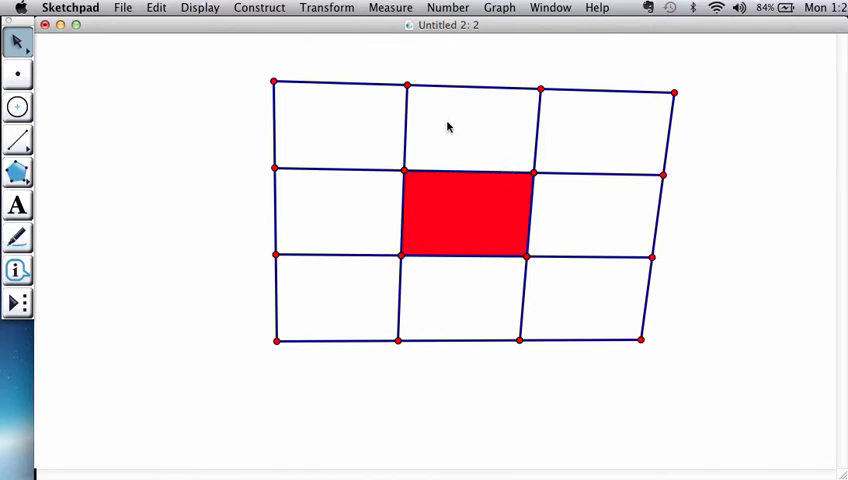
# Step: Drag the top-left corner down and back up to reshape the grid, then select the corner points
pyautogui.moveTo(273, 82); pyautogui.dragTo(262, 237)
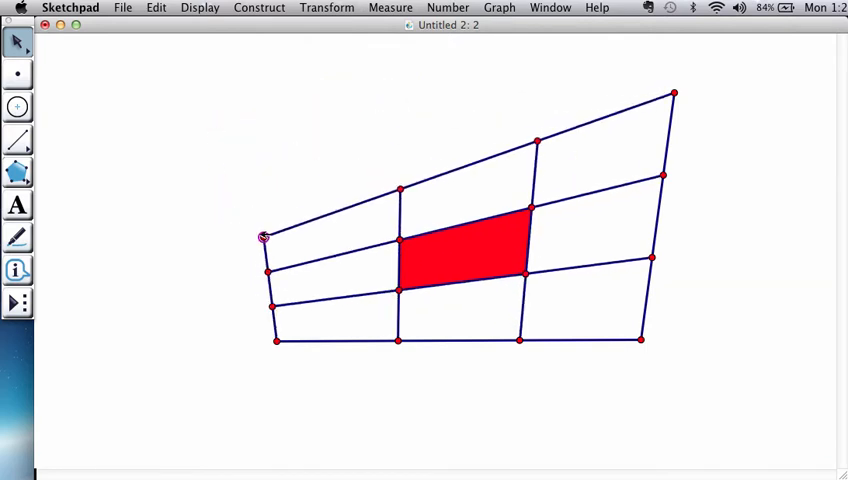
pyautogui.moveTo(263, 237); pyautogui.dragTo(297, 108)
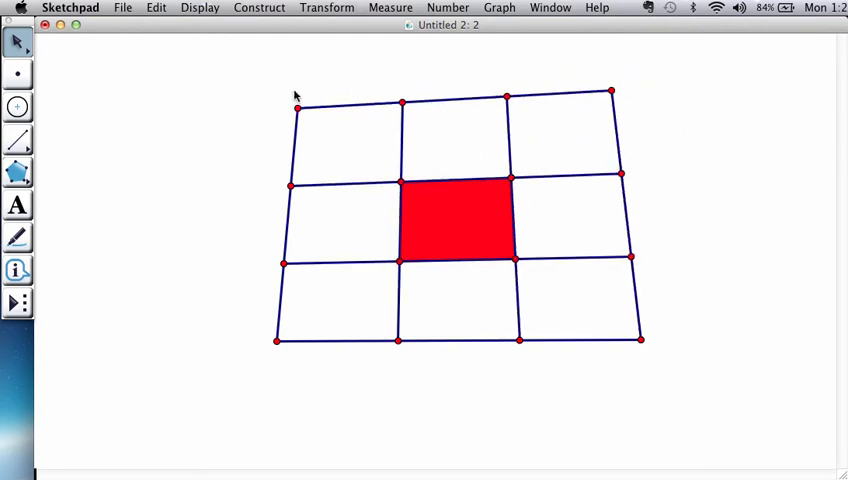
pyautogui.moveTo(300, 107)
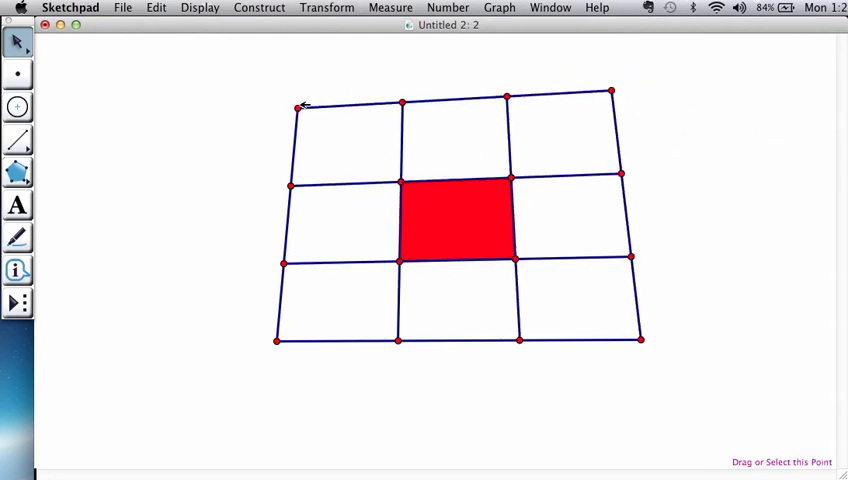
pyautogui.moveTo(148, 250)
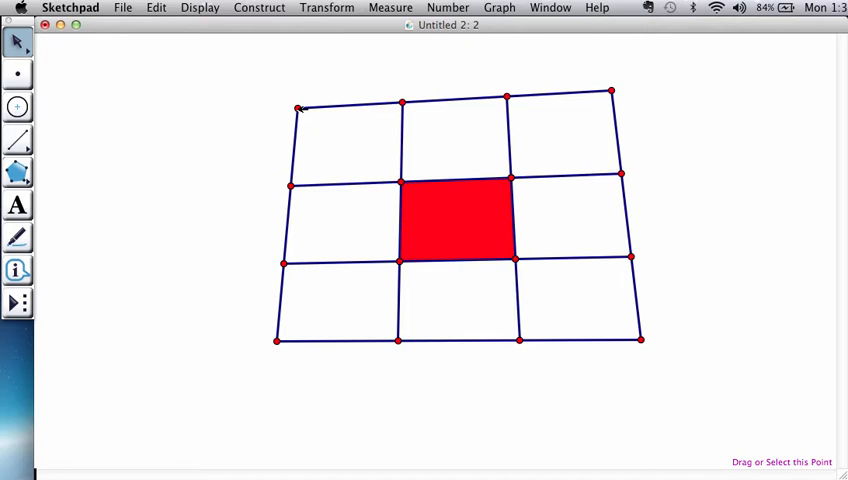
pyautogui.click(298, 108)
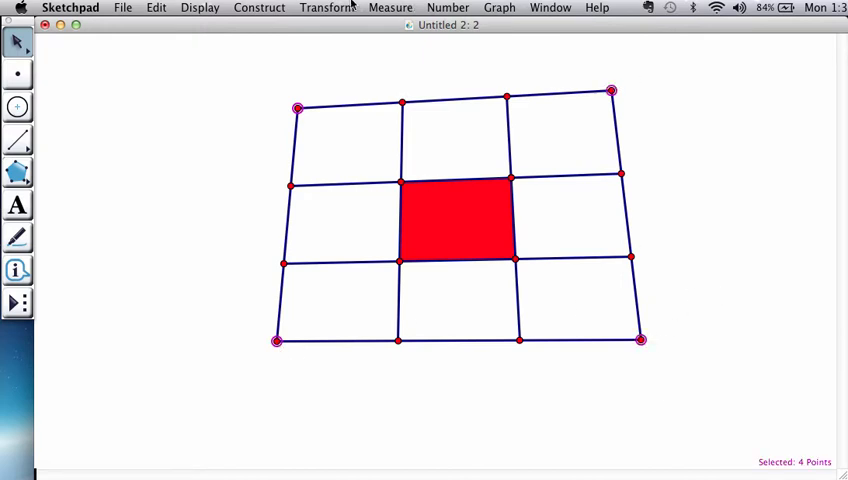
# Step: Start Iterate on the four corners, mapping them to the top-left cell's corners
pyautogui.click(327, 7)
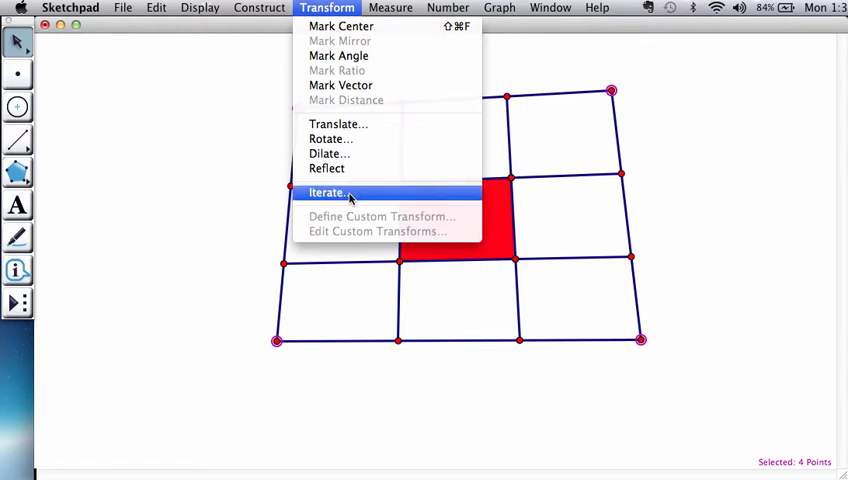
pyautogui.click(327, 192)
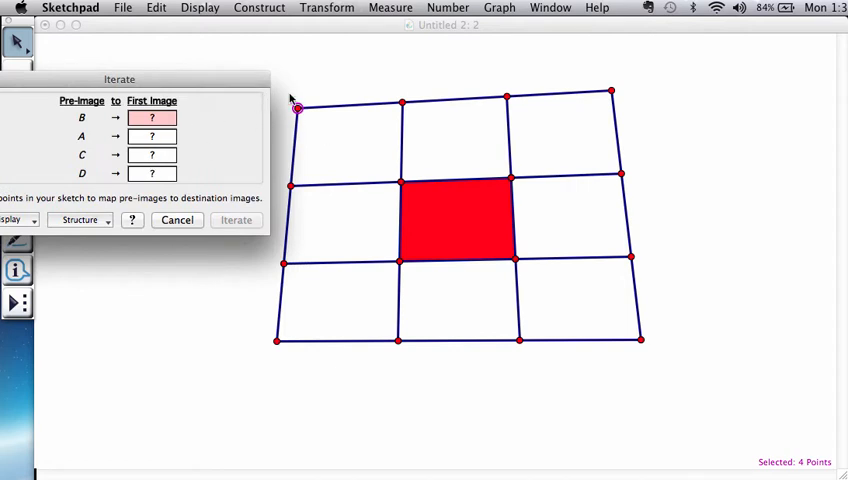
pyautogui.moveTo(308, 133)
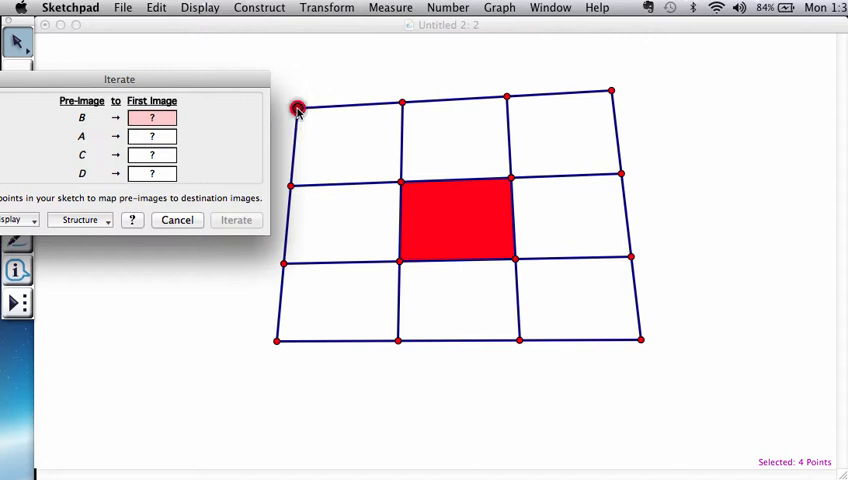
pyautogui.click(277, 340)
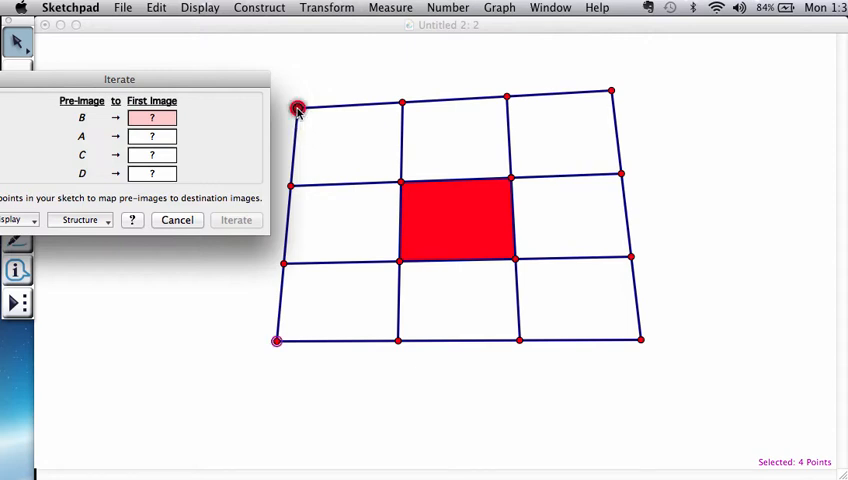
pyautogui.click(297, 108)
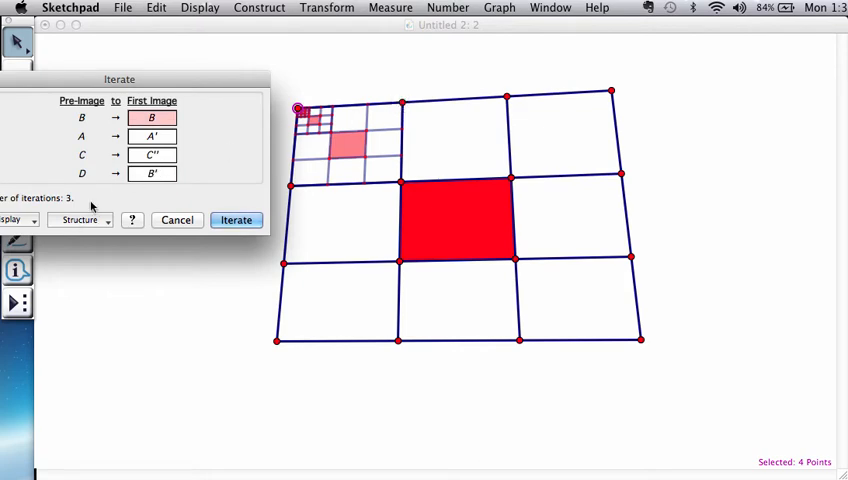
pyautogui.moveTo(119, 79); pyautogui.dragTo(733, 27)
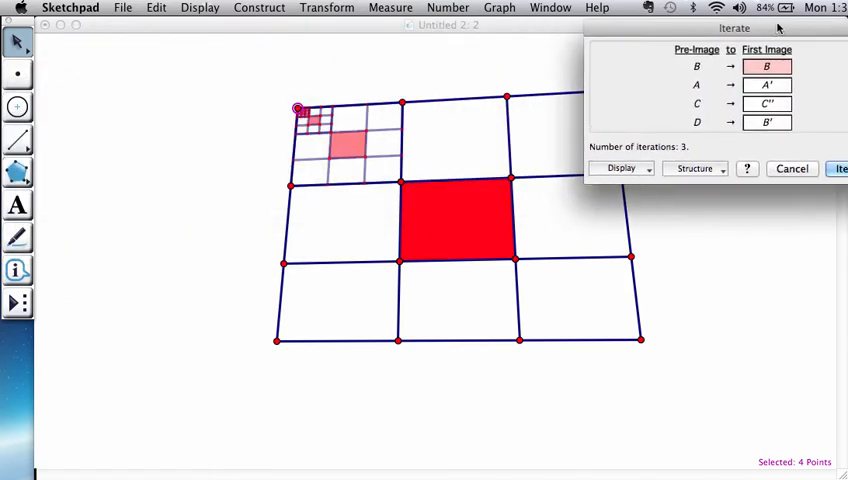
# Step: Add new Iterate maps for the top-middle and top-right cells, mapping their corner points
pyautogui.click(637, 167)
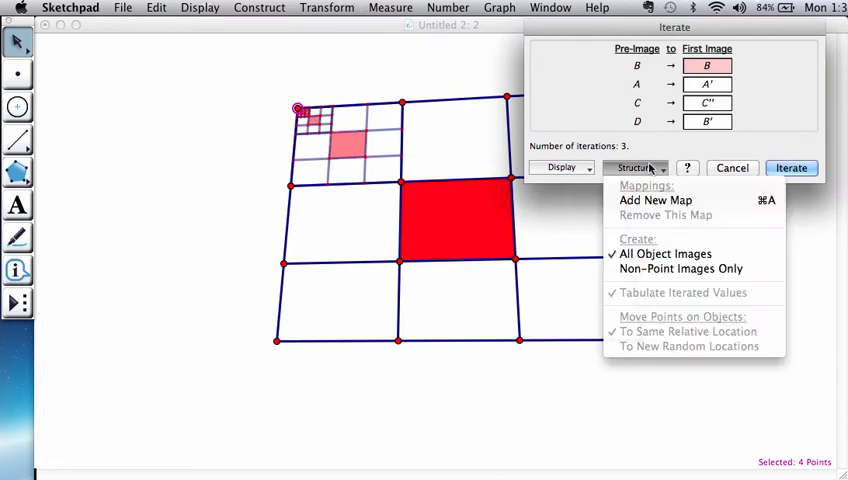
pyautogui.click(655, 200)
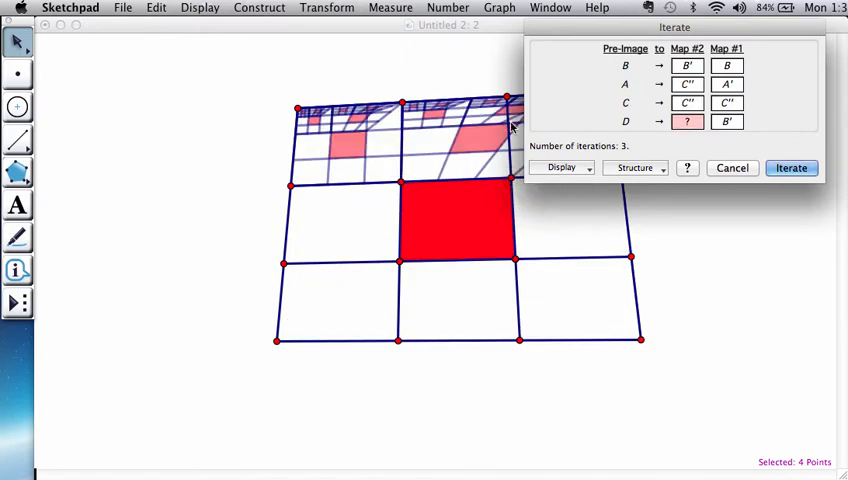
pyautogui.click(727, 65)
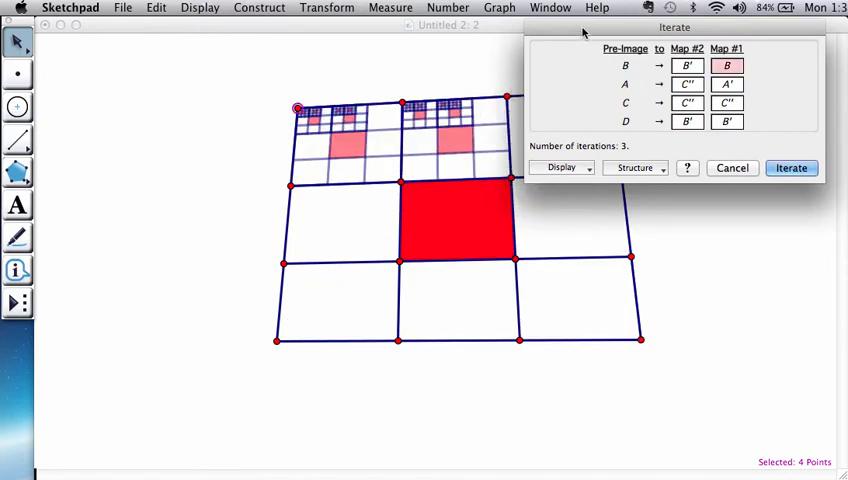
pyautogui.moveTo(674, 27); pyautogui.dragTo(200, 233)
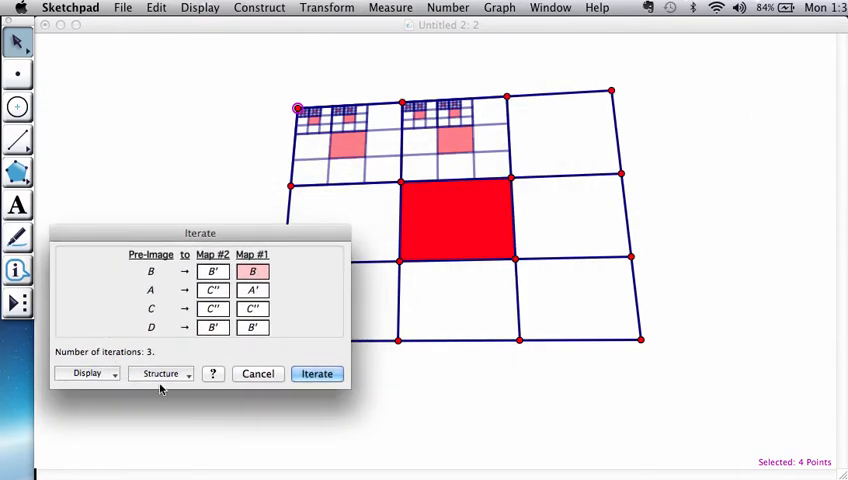
pyautogui.click(161, 373)
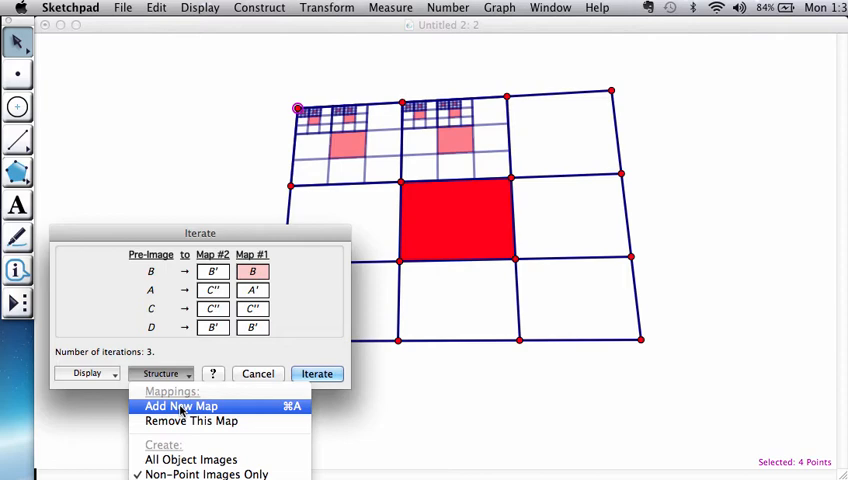
pyautogui.click(181, 406)
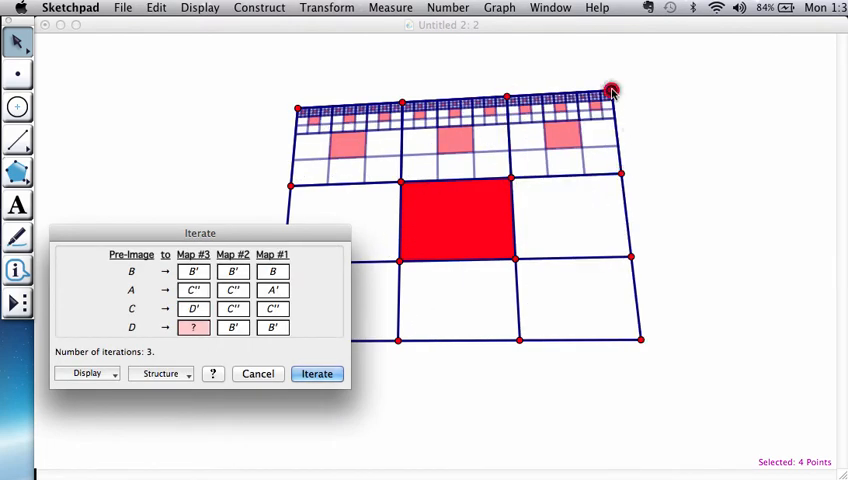
pyautogui.click(161, 373)
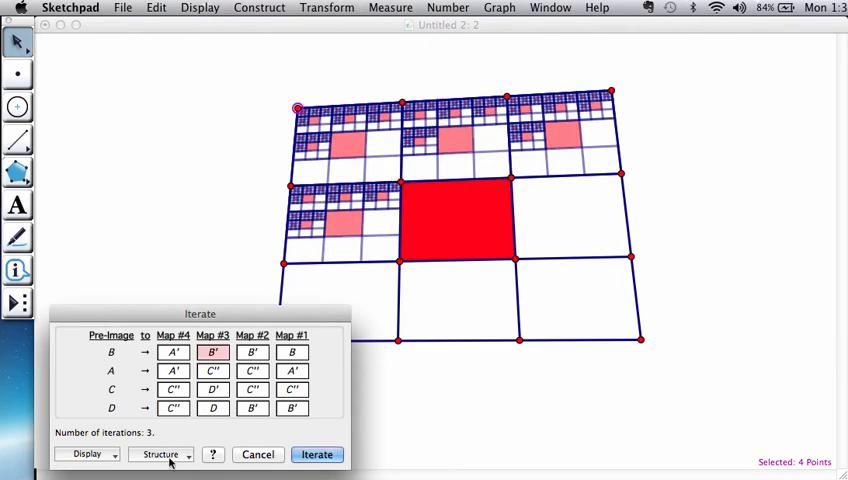
# Step: Add maps for the middle-right cell and the remaining bottom-row cells, reaching eight maps
pyautogui.click(161, 454)
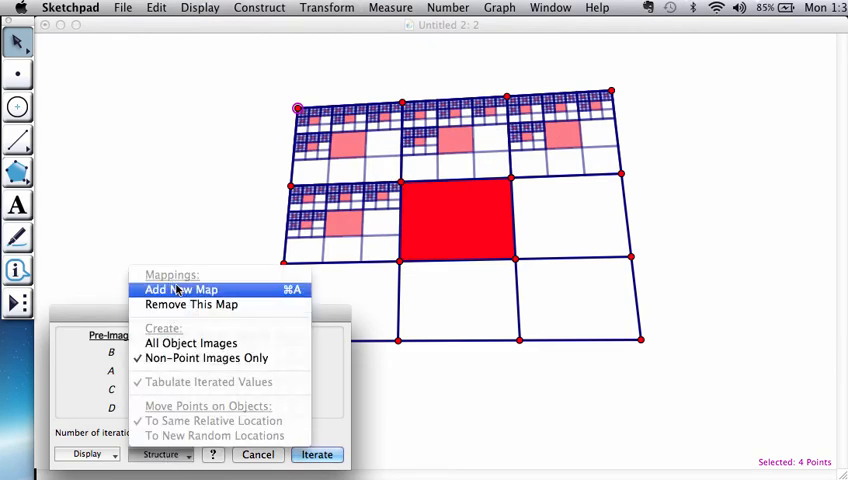
pyautogui.click(180, 289)
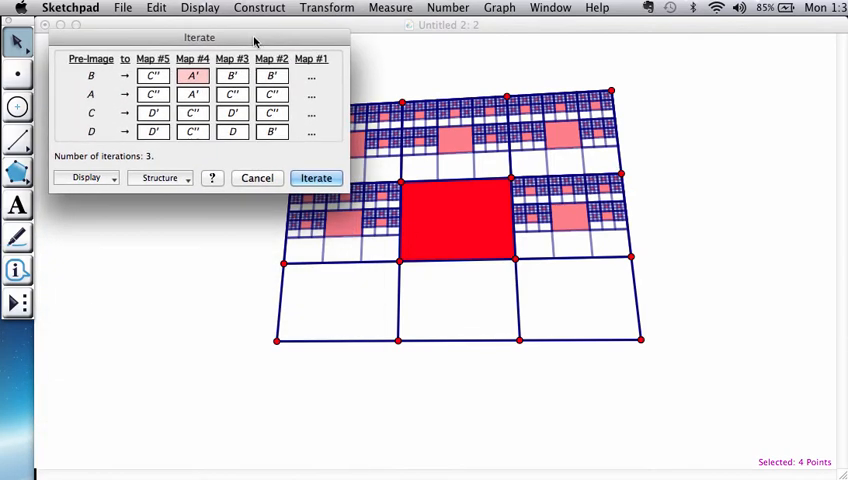
pyautogui.click(159, 177)
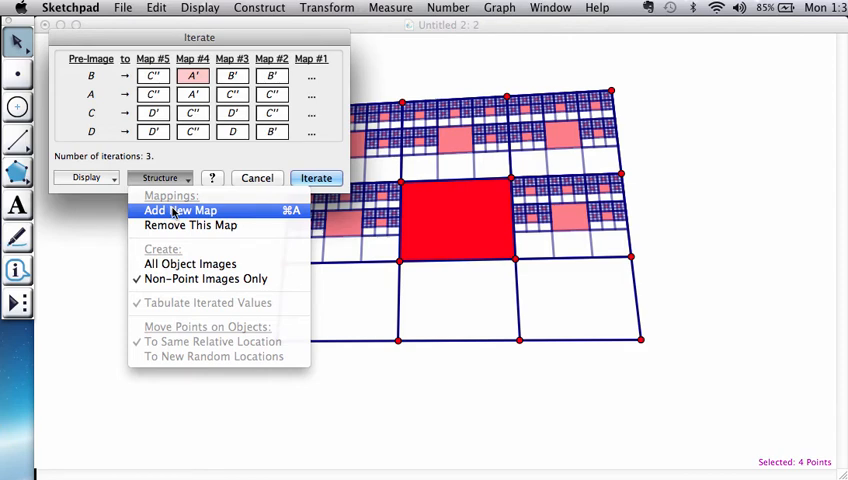
pyautogui.click(180, 210)
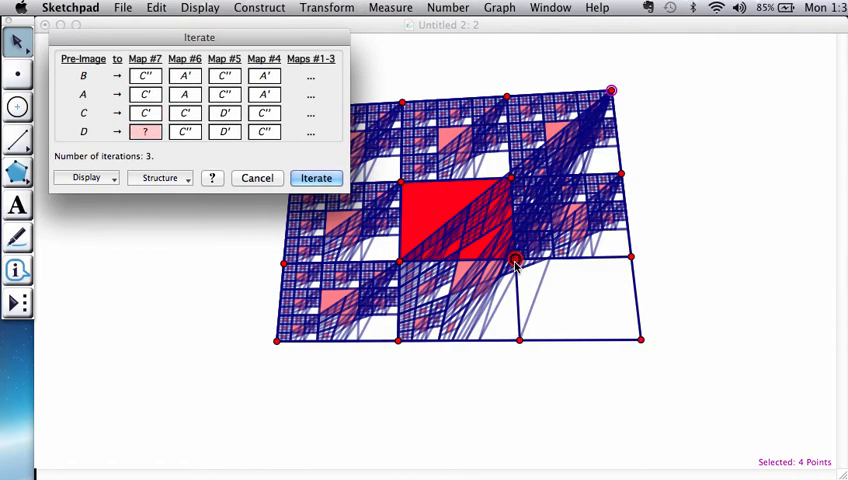
pyautogui.click(159, 178)
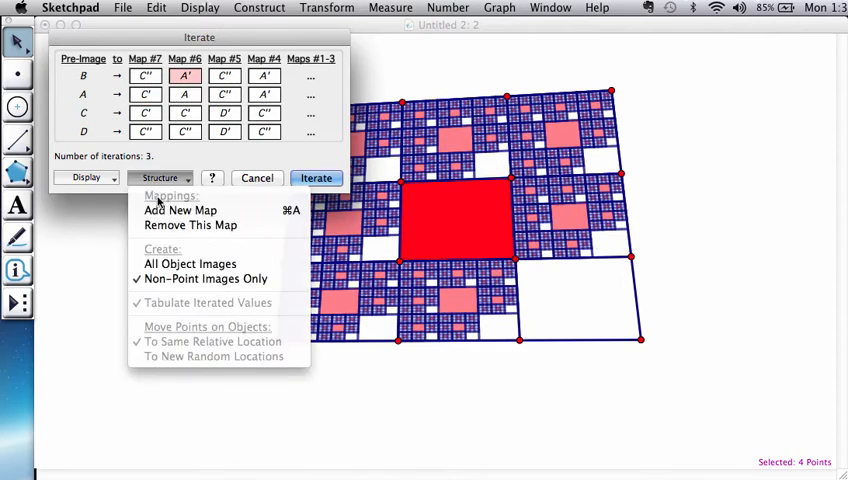
pyautogui.click(180, 210)
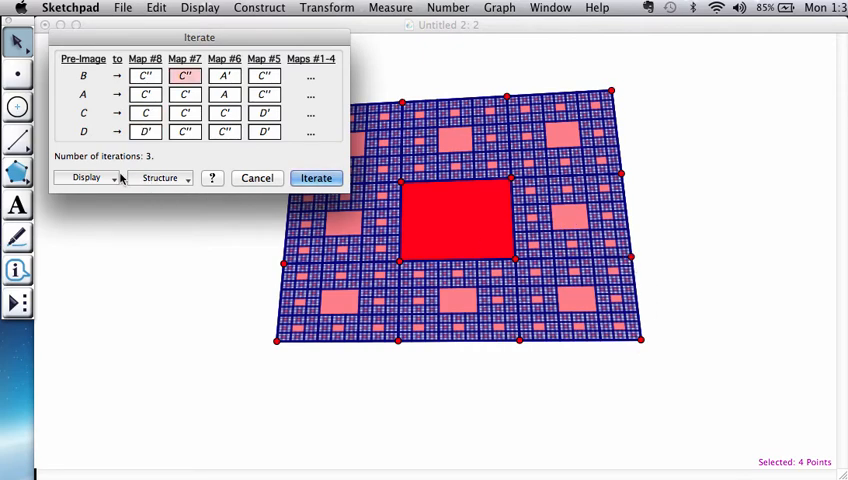
# Step: Try iteration depths one through three, settle on two, and build the iterated carpet
pyautogui.click(87, 177)
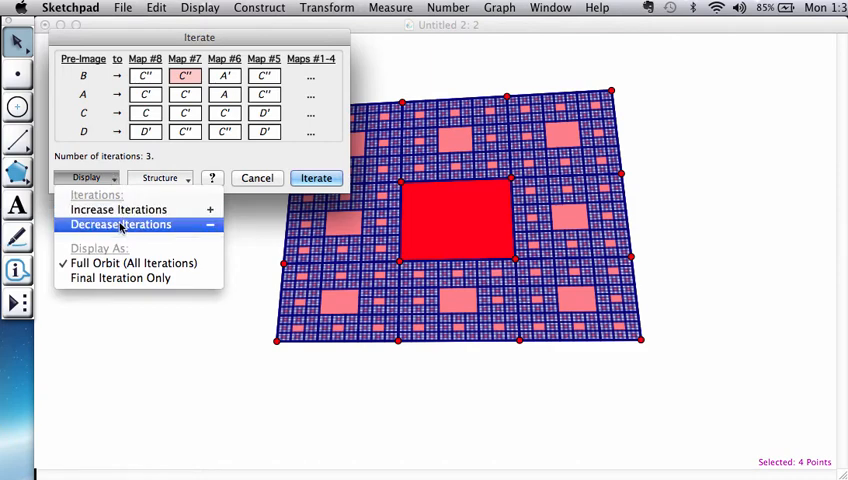
pyautogui.click(121, 224)
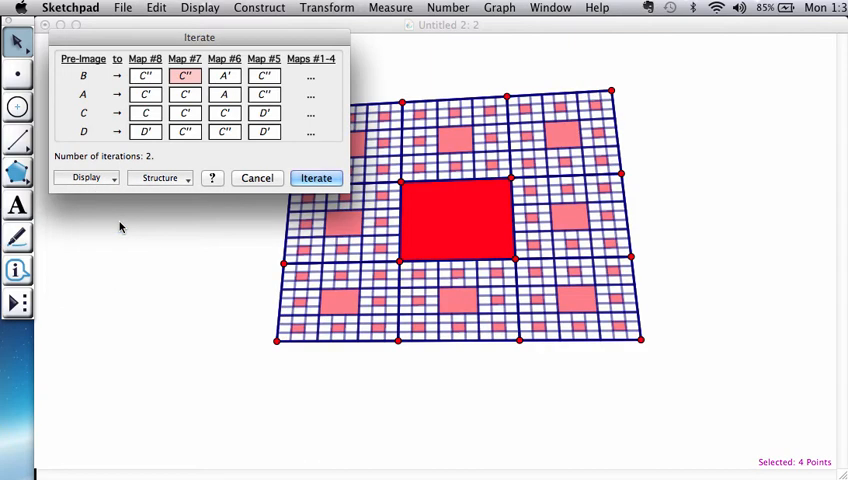
pyautogui.click(87, 177)
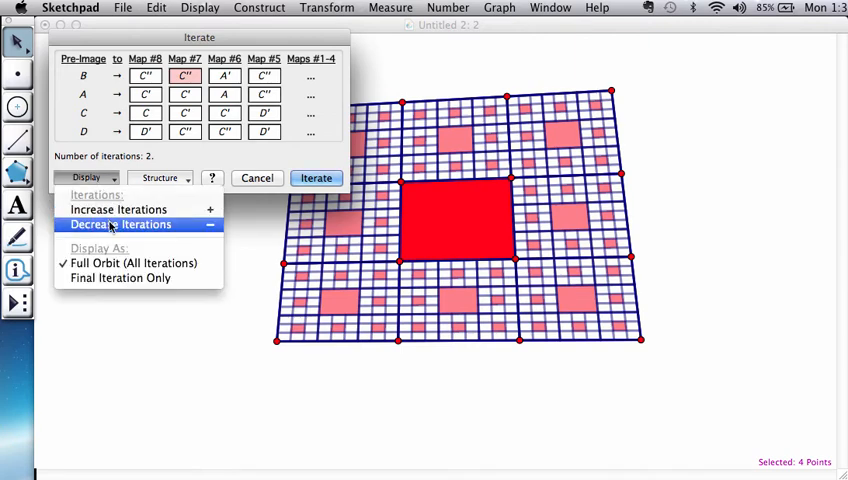
pyautogui.click(121, 224)
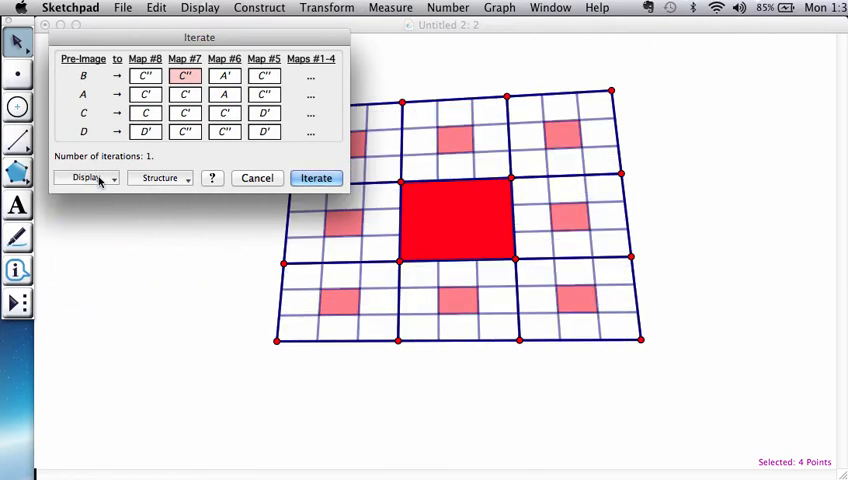
pyautogui.click(87, 178)
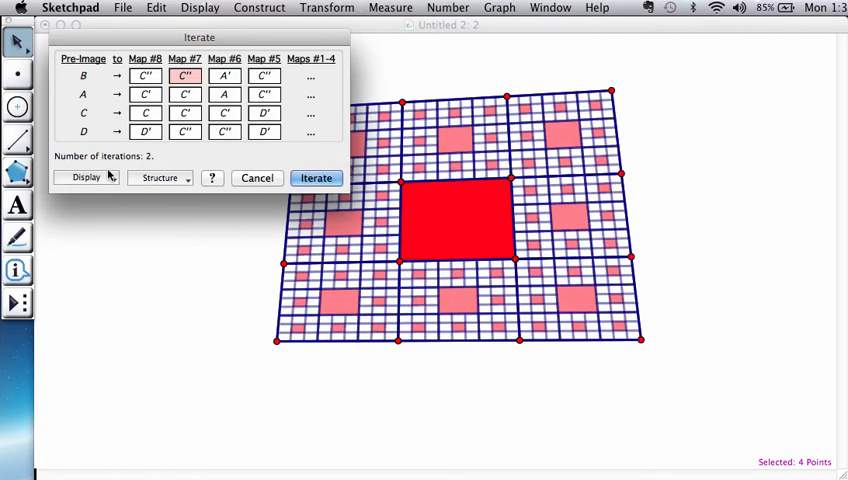
pyautogui.click(86, 177)
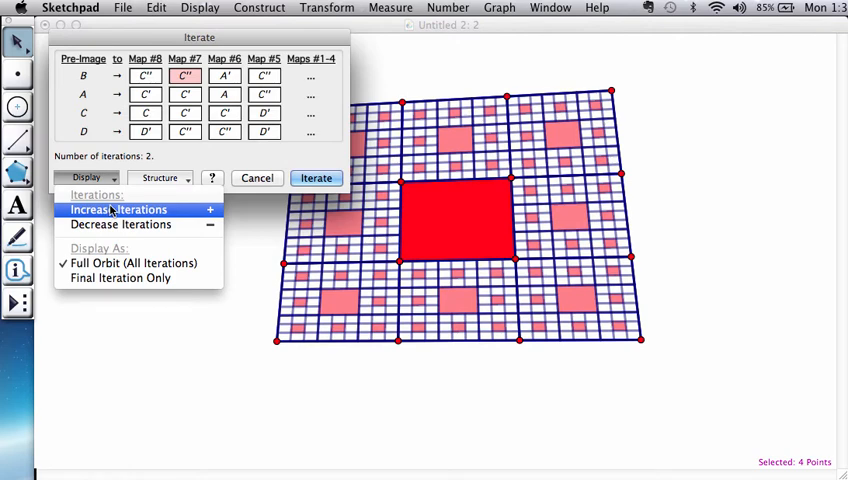
pyautogui.click(118, 209)
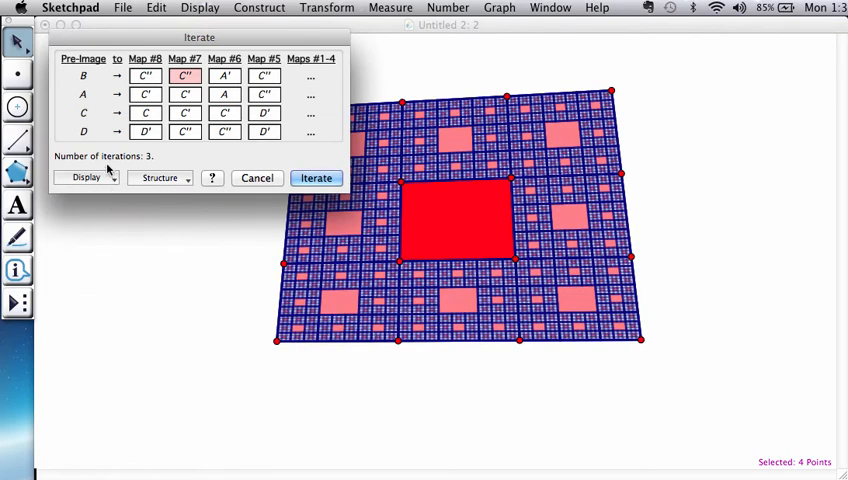
pyautogui.click(87, 177)
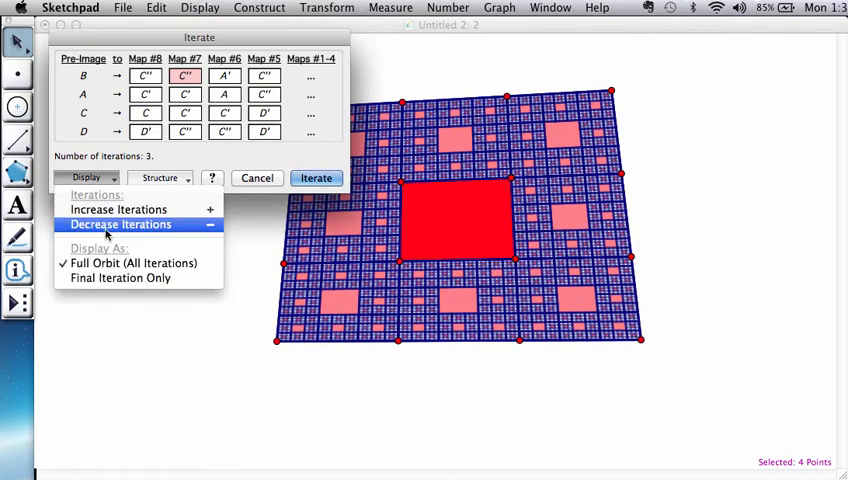
pyautogui.click(120, 224)
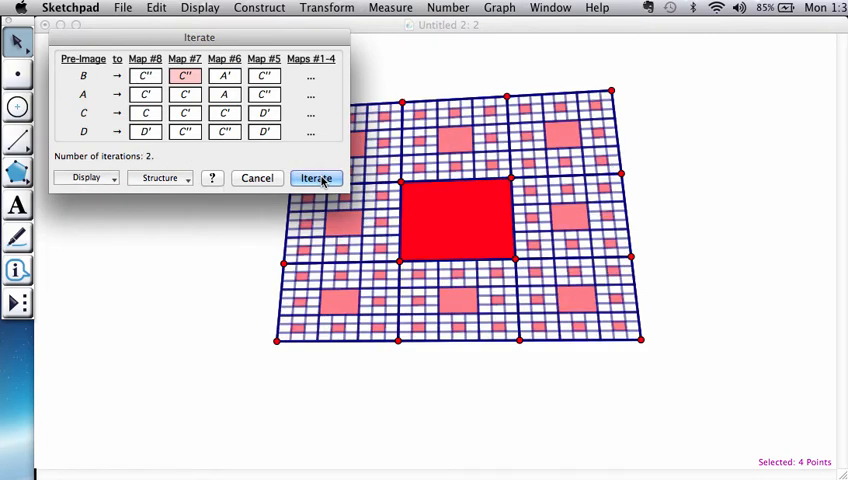
pyautogui.click(315, 178)
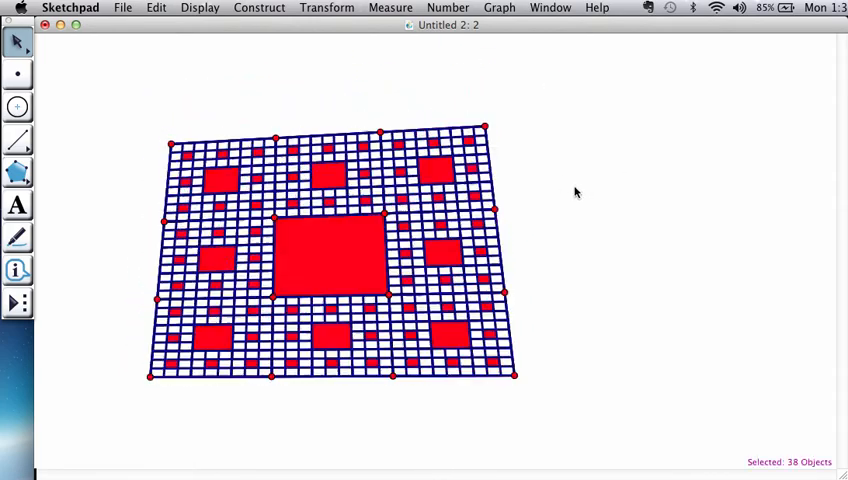
# Step: Drag the carpet's top-right and top corners to widen, heighten and tilt it, then marquee-select everything
pyautogui.moveTo(485, 128); pyautogui.dragTo(312, 143)
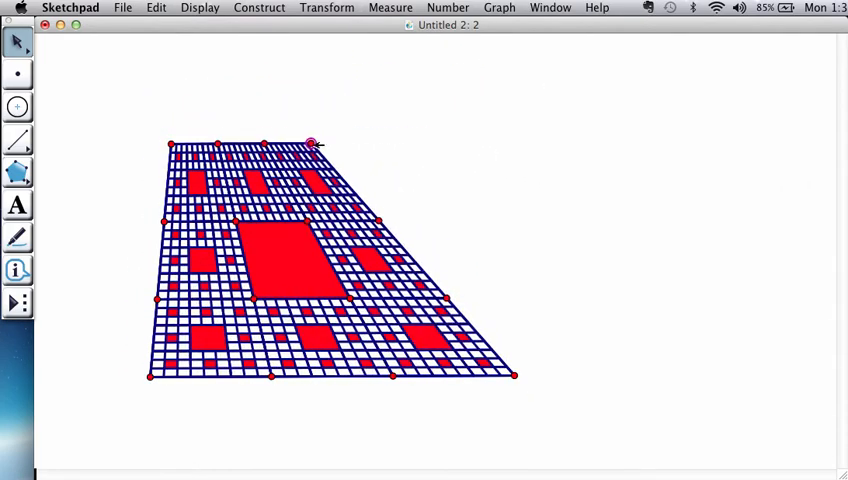
pyautogui.moveTo(313, 142); pyautogui.dragTo(282, 119)
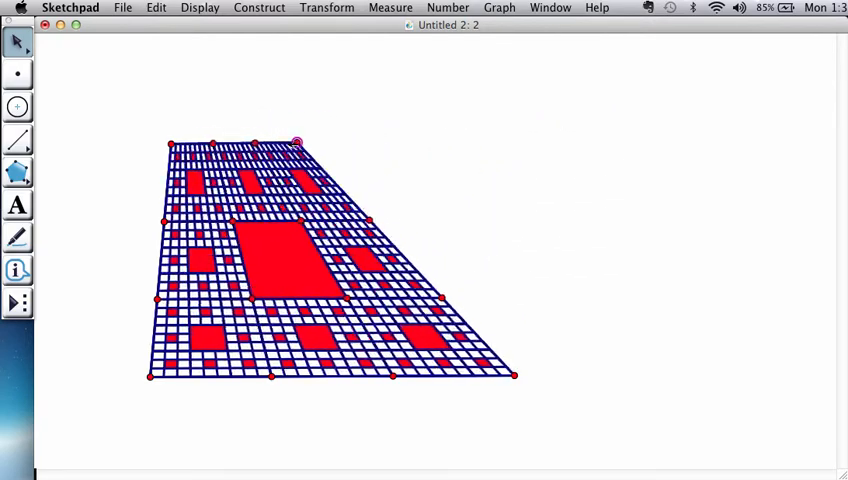
pyautogui.moveTo(296, 143); pyautogui.dragTo(400, 452)
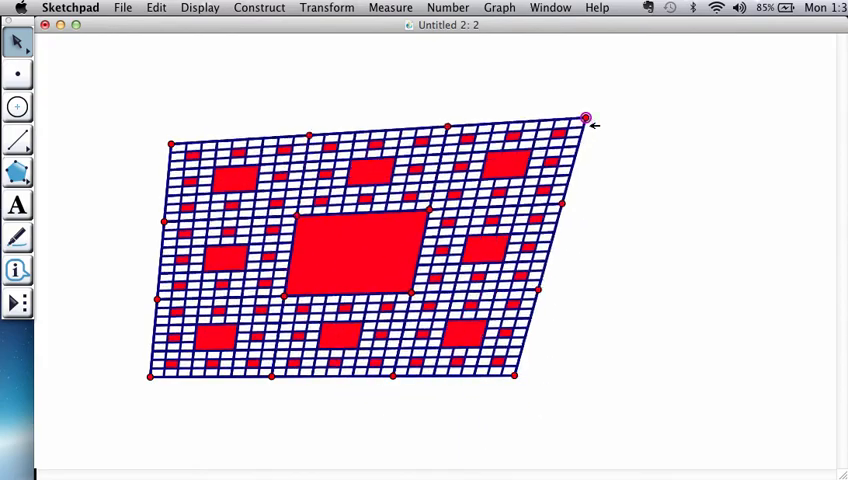
pyautogui.moveTo(585, 118); pyautogui.dragTo(523, 50)
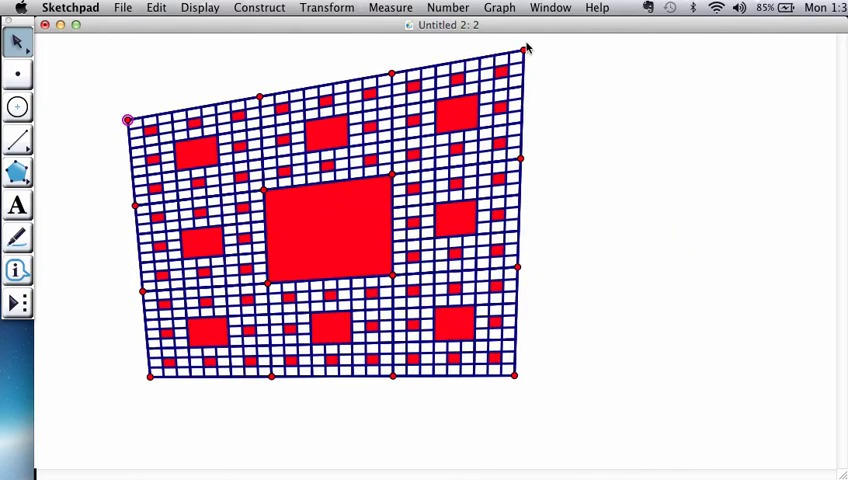
pyautogui.moveTo(528, 48); pyautogui.dragTo(505, 133)
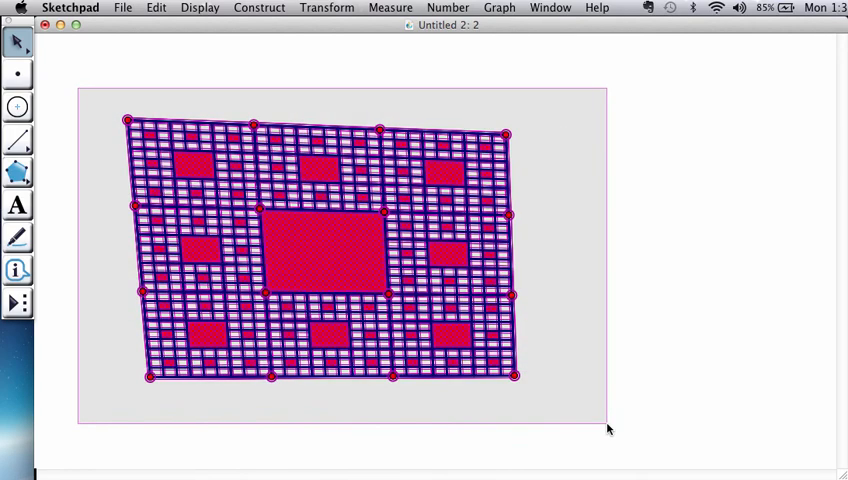
# Step: Create a custom tool named 'Sierpinski…' from the selected carpet construction
pyautogui.click(16, 303)
pyautogui.write('Sierpinski Squar')
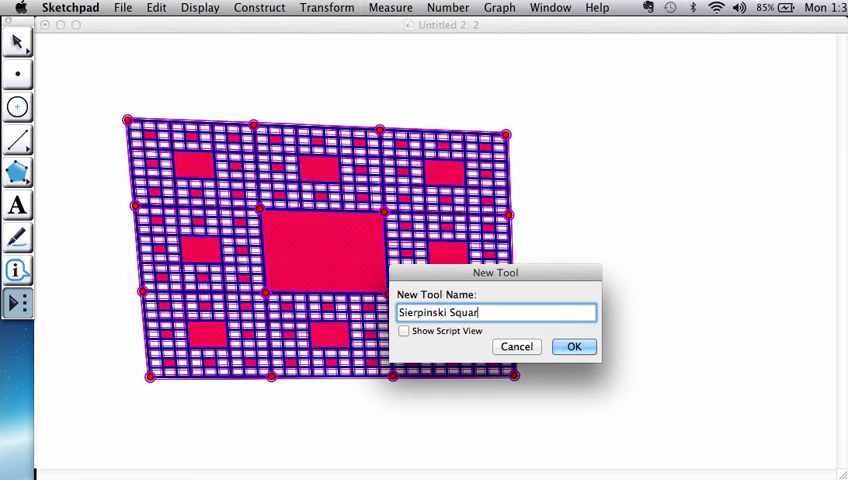
pyautogui.press('BackSpace')
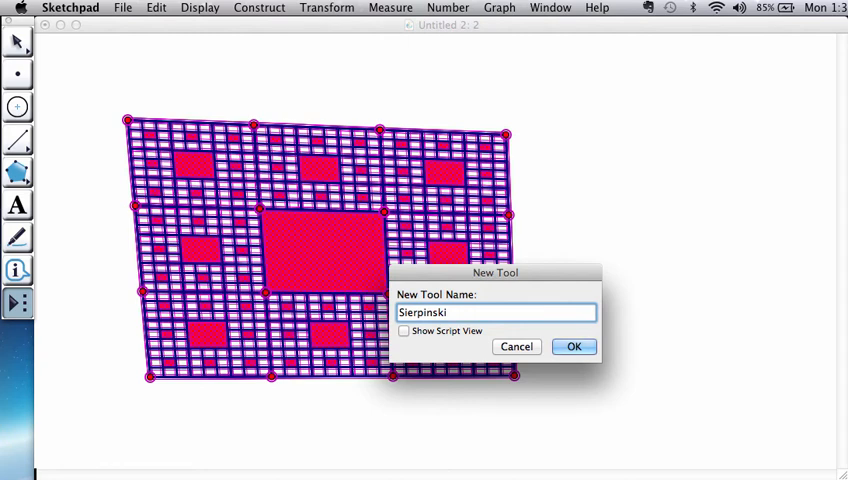
pyautogui.click(574, 346)
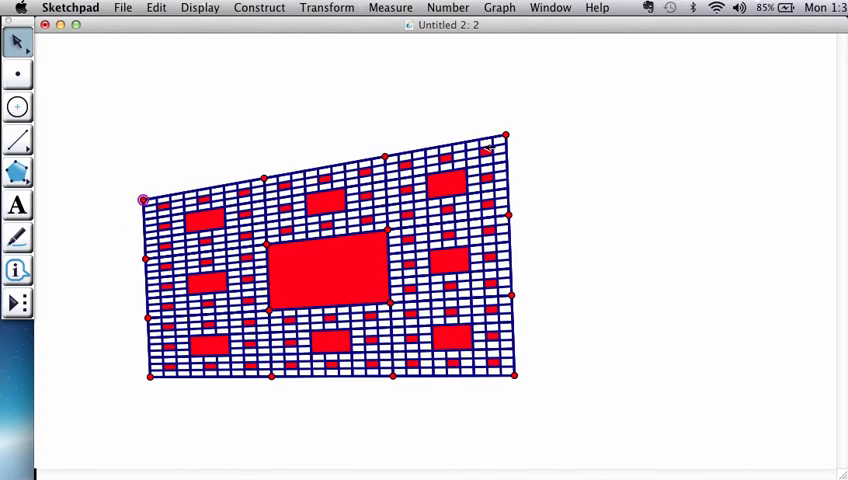
# Step: Lower the carpet's top-right corner, then apply the Sierpinski Quad tool to add top and side faces
pyautogui.moveTo(505, 135); pyautogui.dragTo(475, 183)
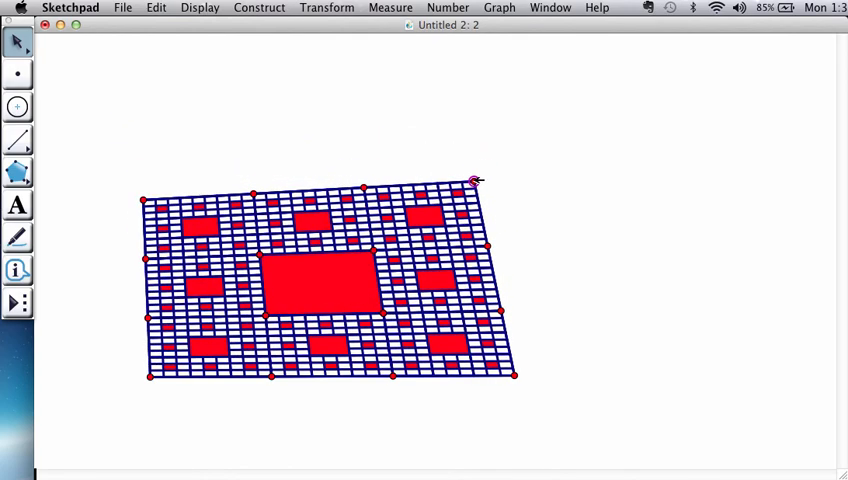
pyautogui.click(17, 304)
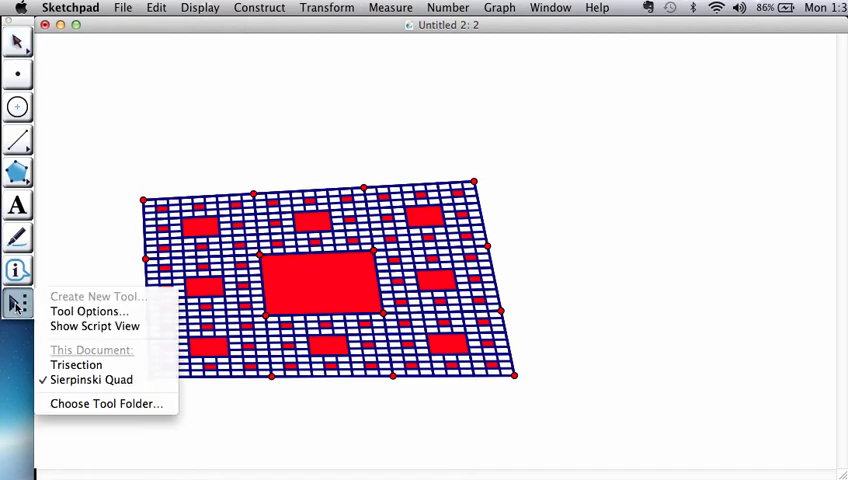
pyautogui.click(17, 302)
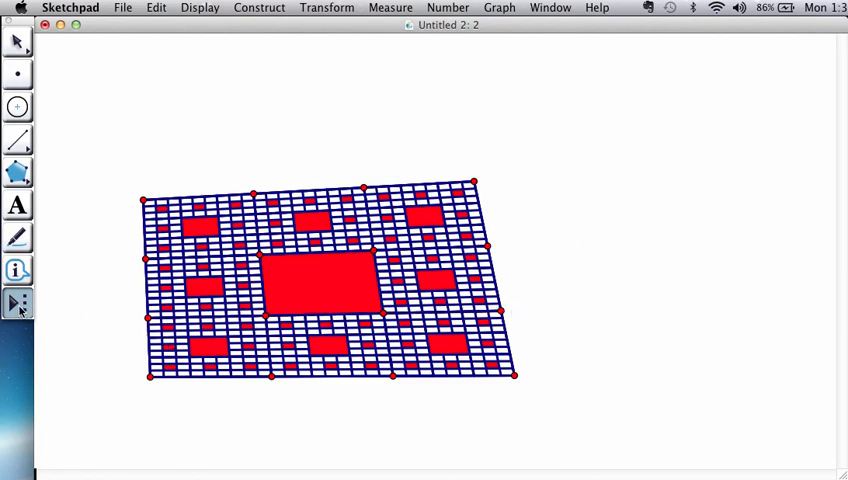
pyautogui.click(543, 383)
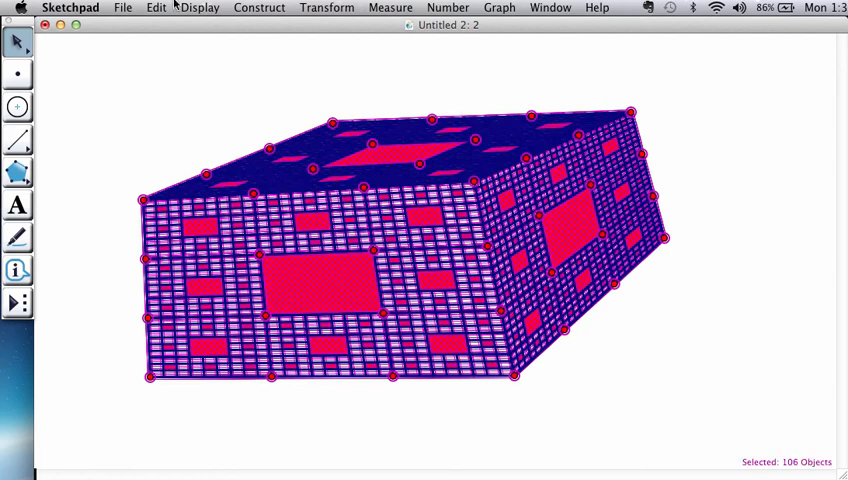
# Step: Apply the Thin line style to the whole box, then select all points and hide them
pyautogui.click(200, 8)
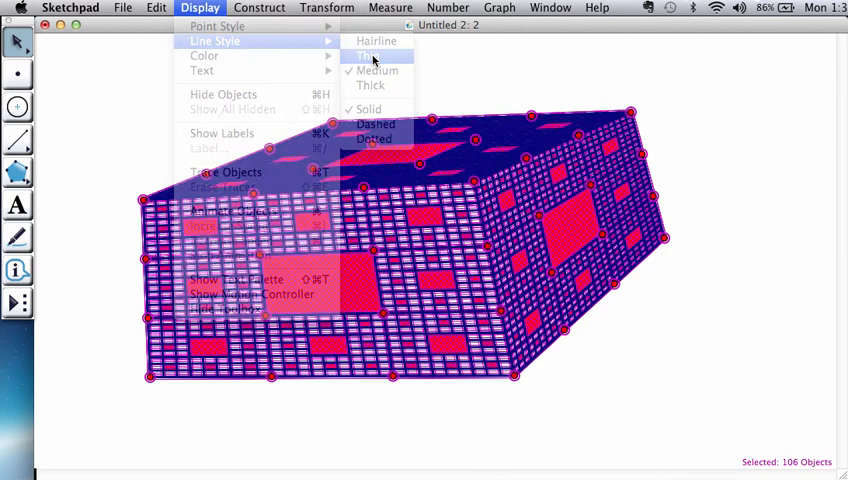
pyautogui.click(367, 56)
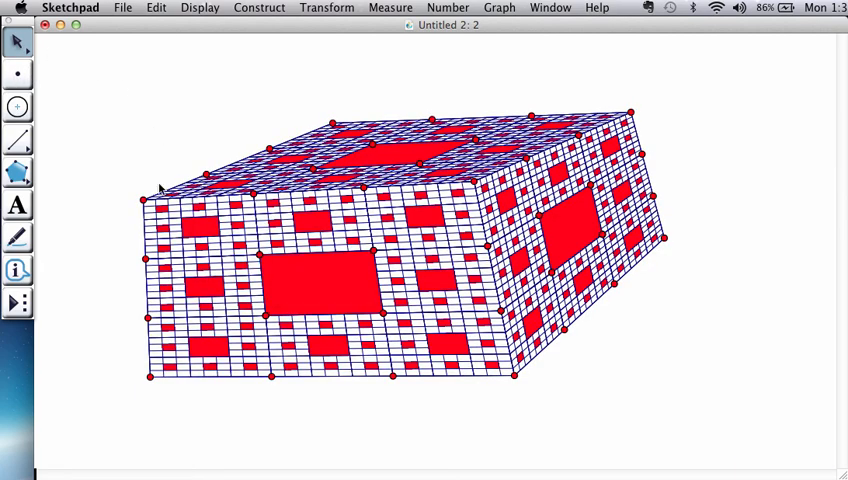
pyautogui.click(18, 74)
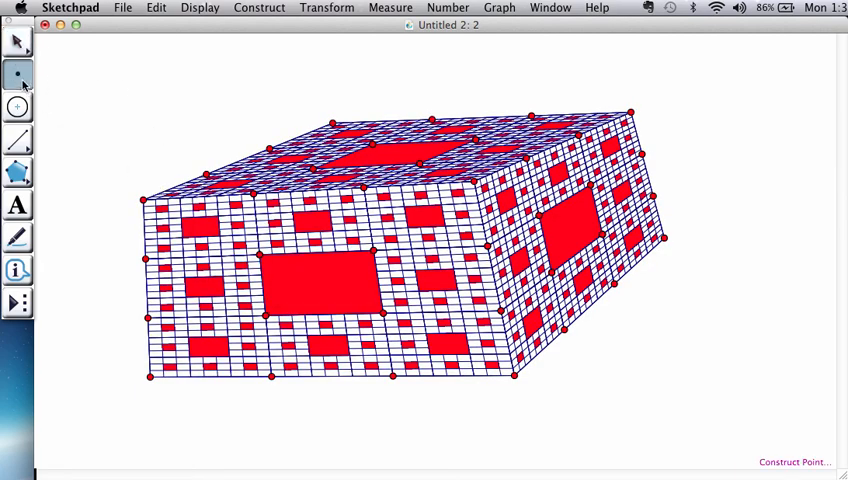
pyautogui.click(156, 7)
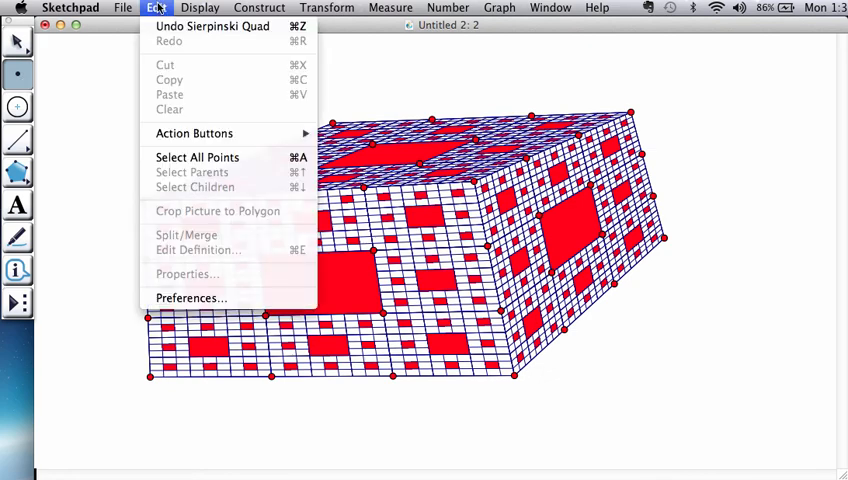
pyautogui.click(197, 157)
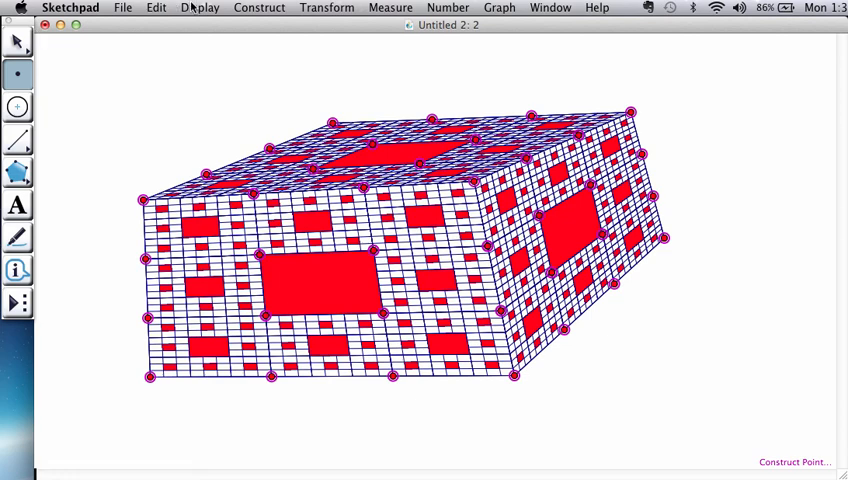
pyautogui.click(200, 8)
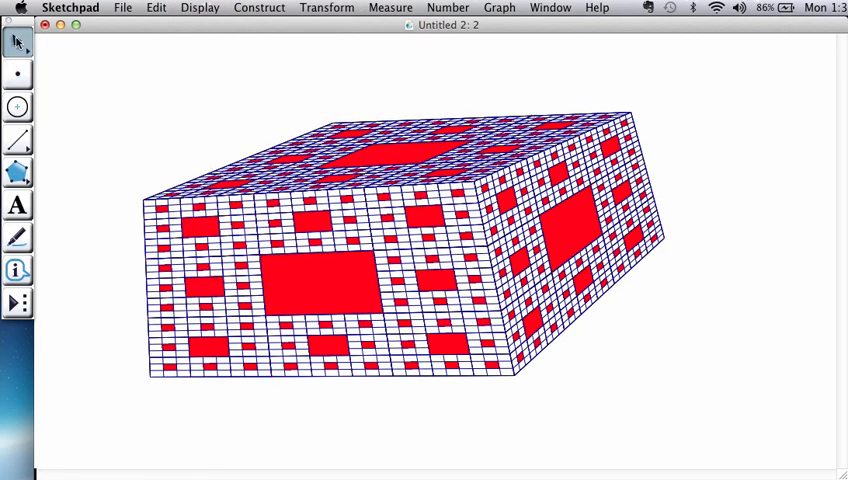
pyautogui.moveTo(709, 320)
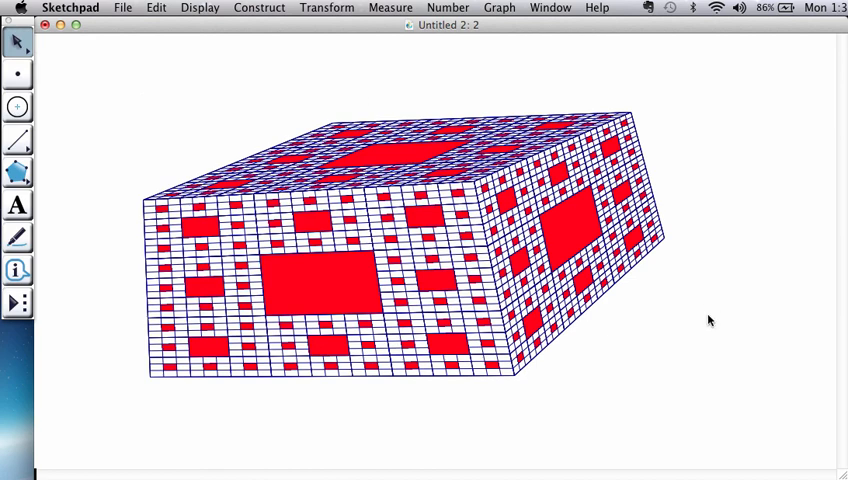
pyautogui.moveTo(705, 362)
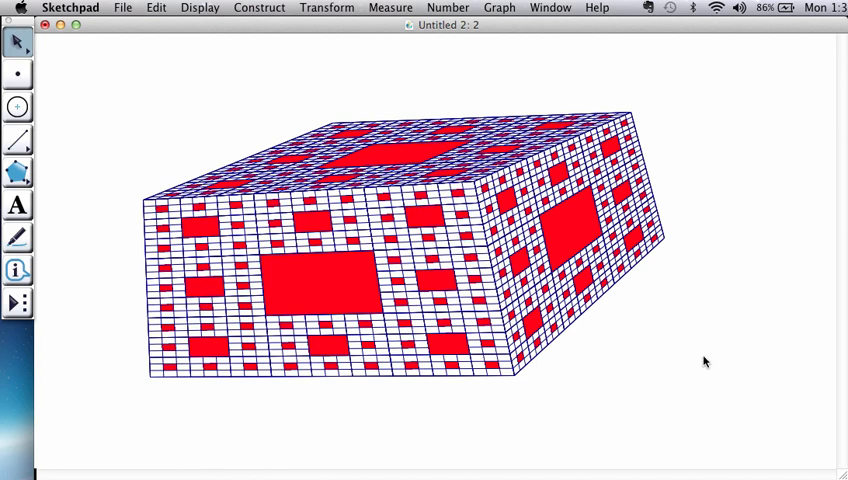
pyautogui.moveTo(707, 370)
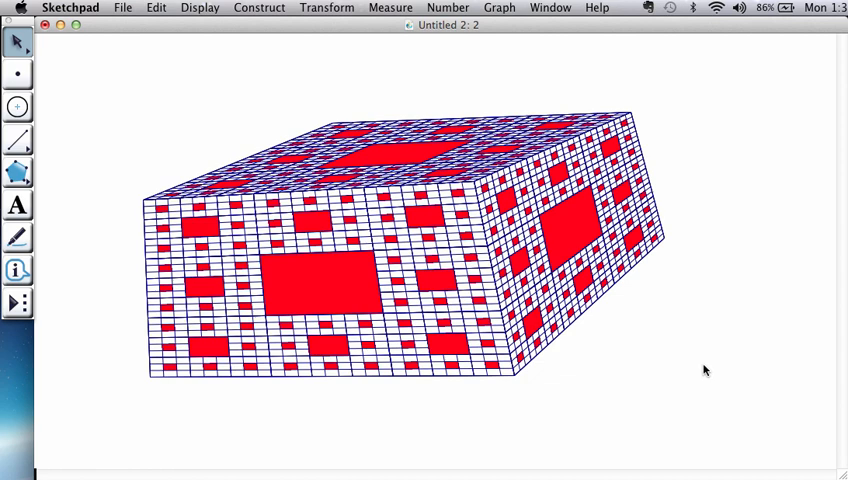
pyautogui.moveTo(703, 291)
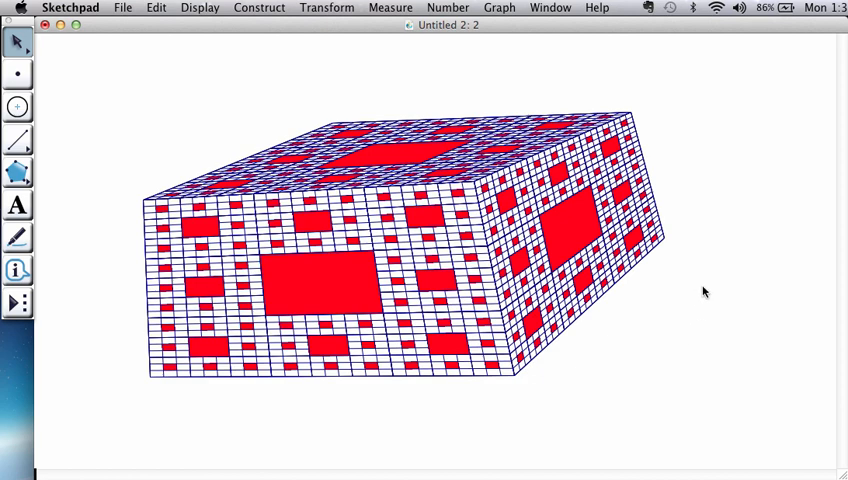
pyautogui.moveTo(720, 267)
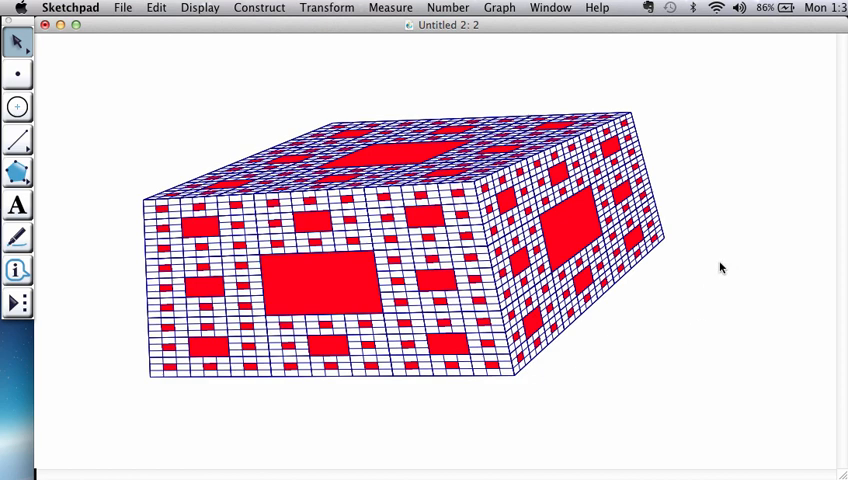
pyautogui.moveTo(722, 33)
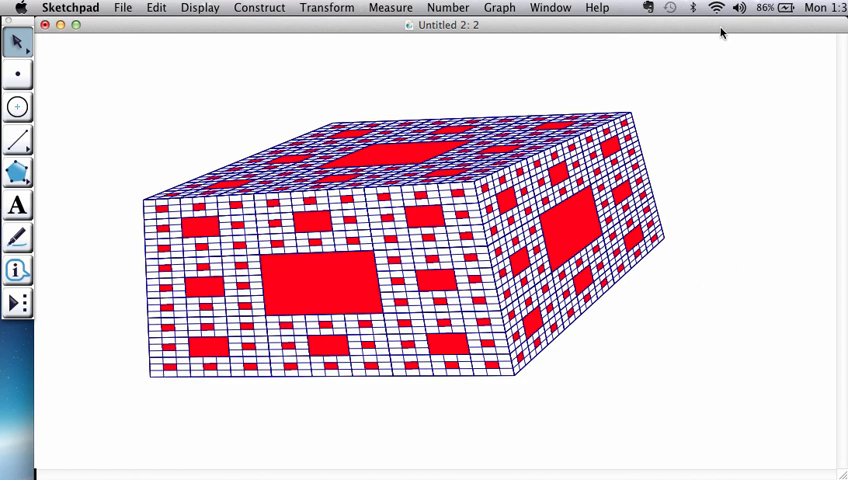
pyautogui.moveTo(703, 72)
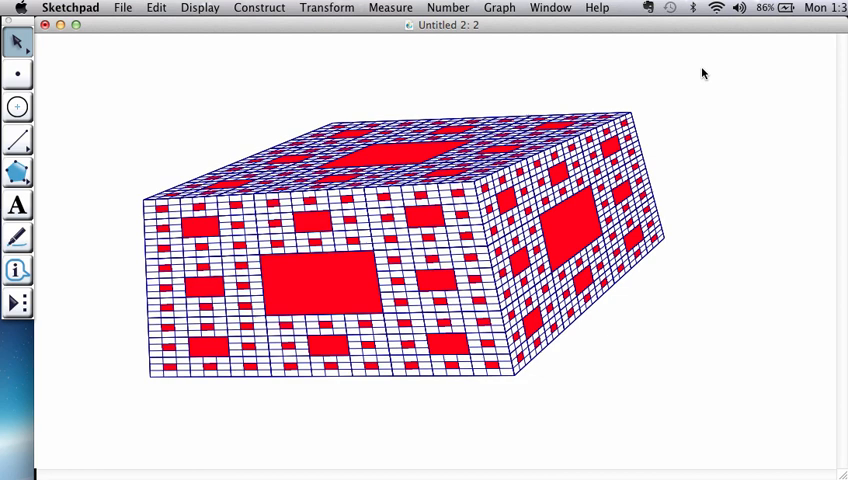